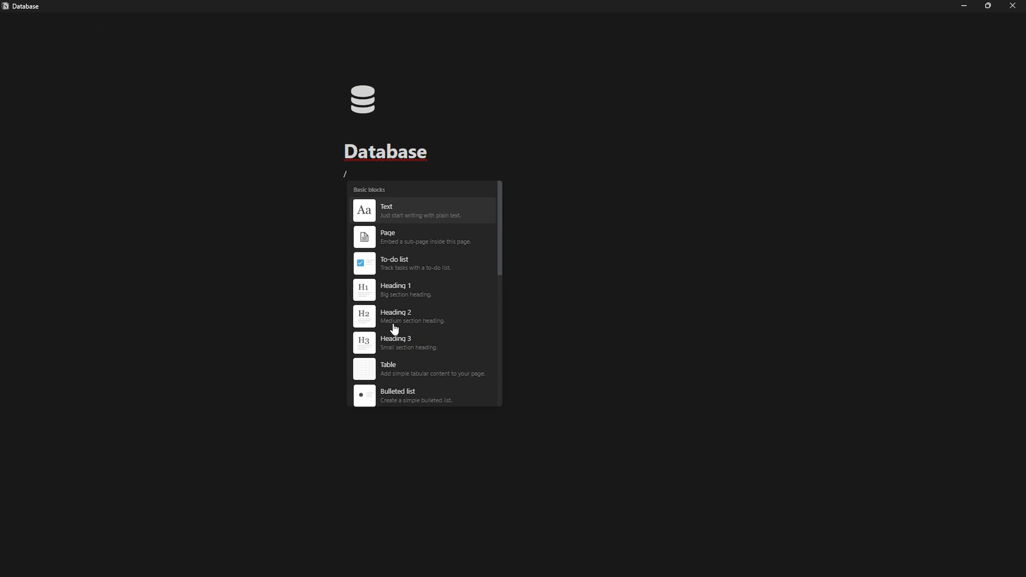
Step: Insert a Habit Tracker database and add Workout and Deep Work checkbox columns
{"action": "type", "text": "databa"}
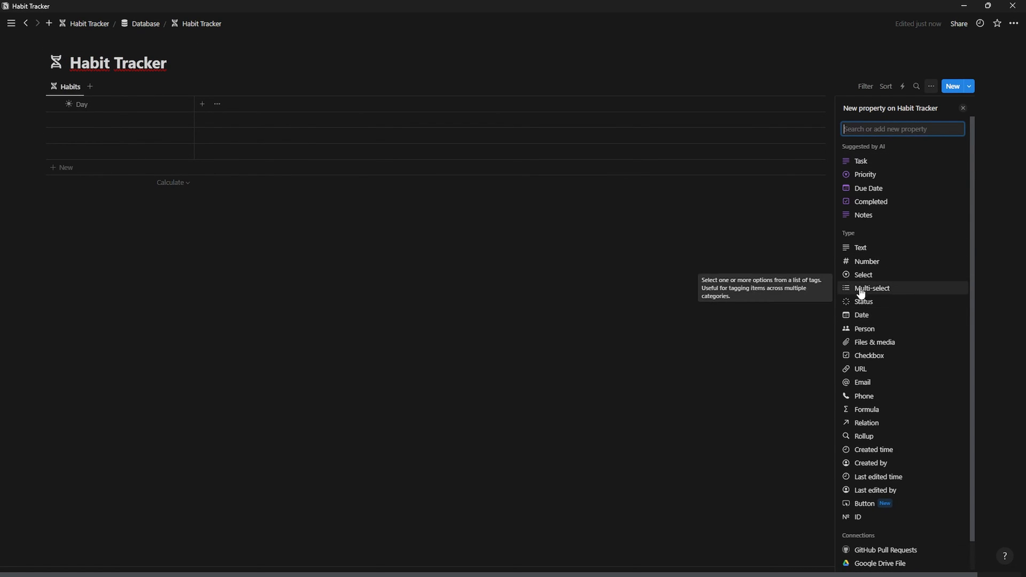
{"action": "left_click", "coordinate": [861, 314]}
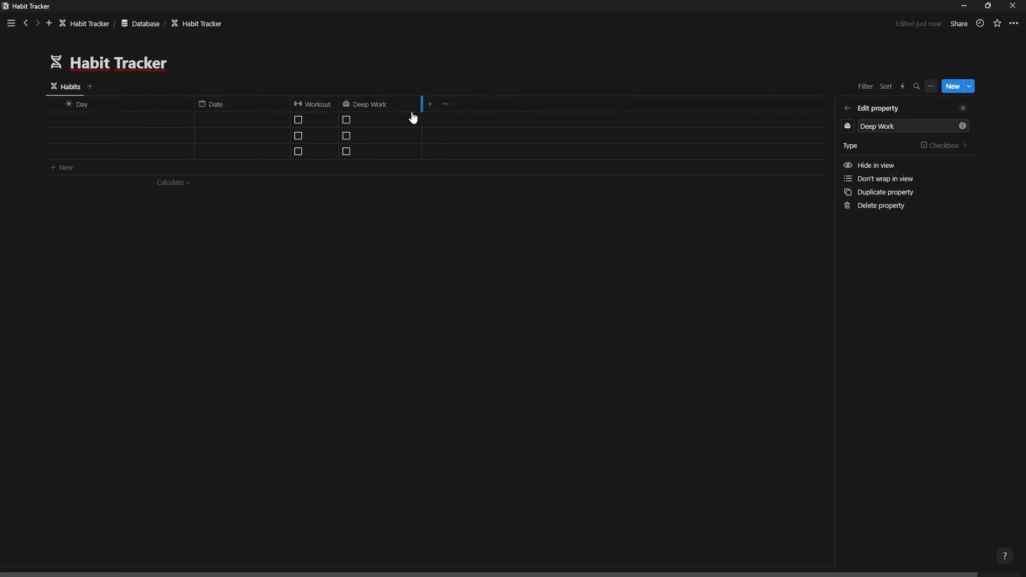
{"action": "left_click", "coordinate": [429, 104]}
{"action": "type", "text": "round(("}
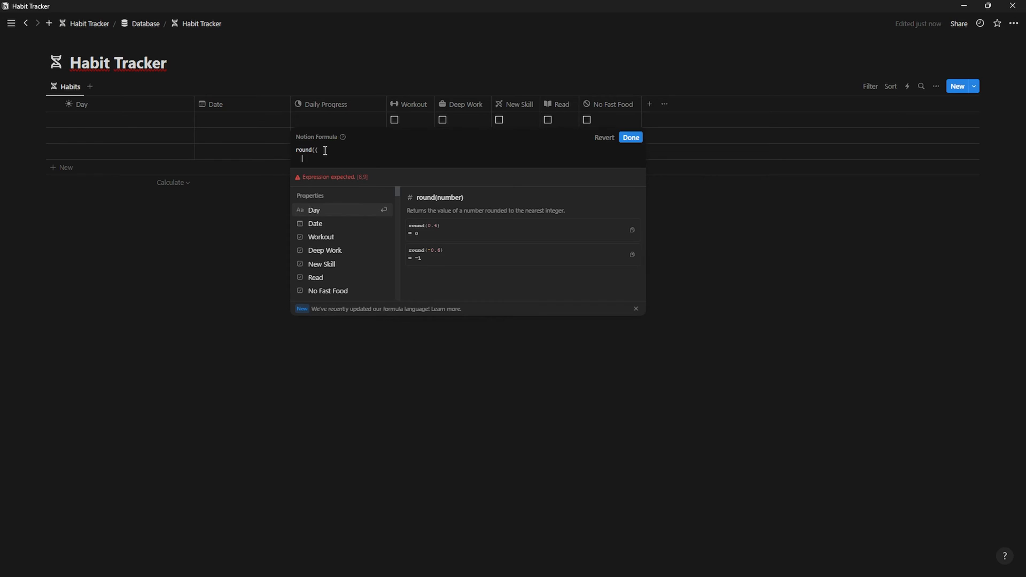
Step: Write the Daily Progress formula summing five habit toNumber values, divided by 5, times 100, rounded
{"action": "type", "text": "Workout.toNumber() +"}
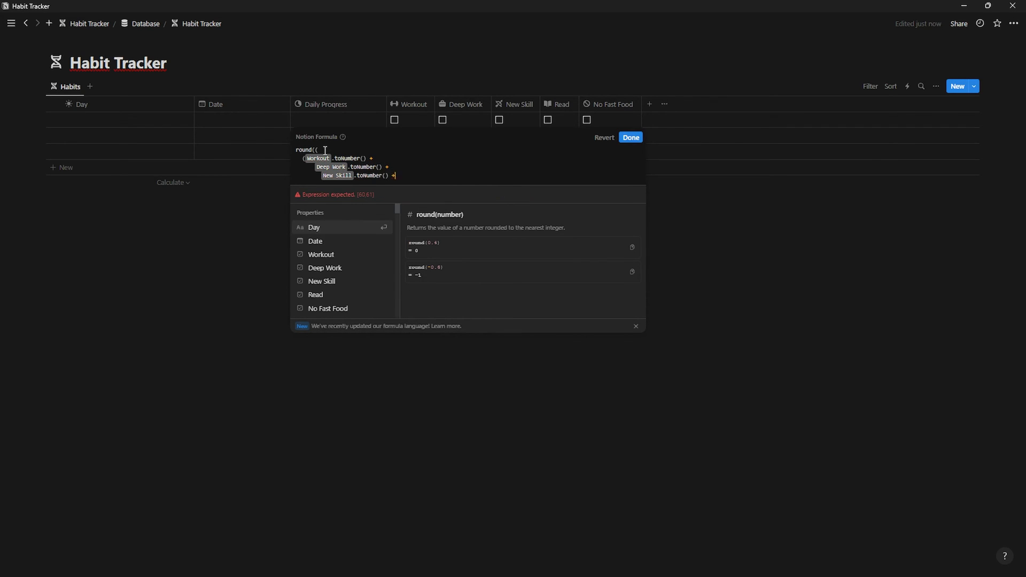
{"action": "type", "text": "Read.toNumber() +"}
{"action": "type", "text": "No Fast Food.toNumber())"}
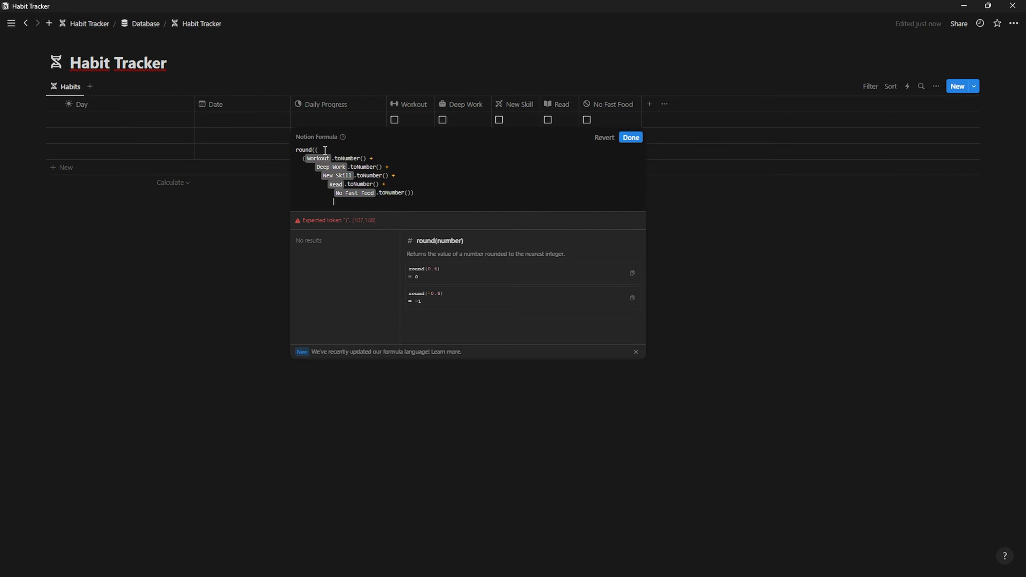
{"action": "type", "text": "/"}
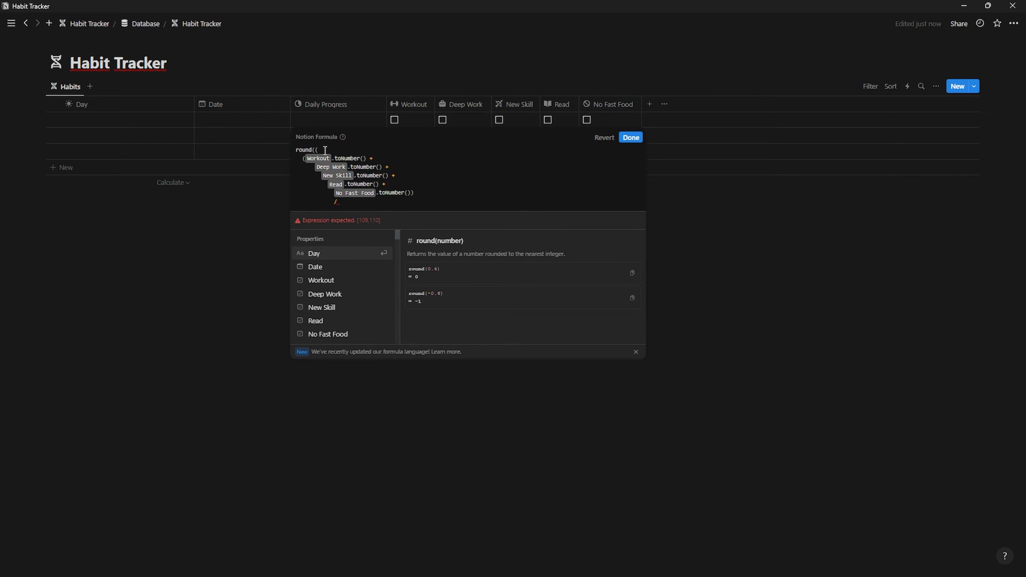
{"action": "type", "text": "5"}
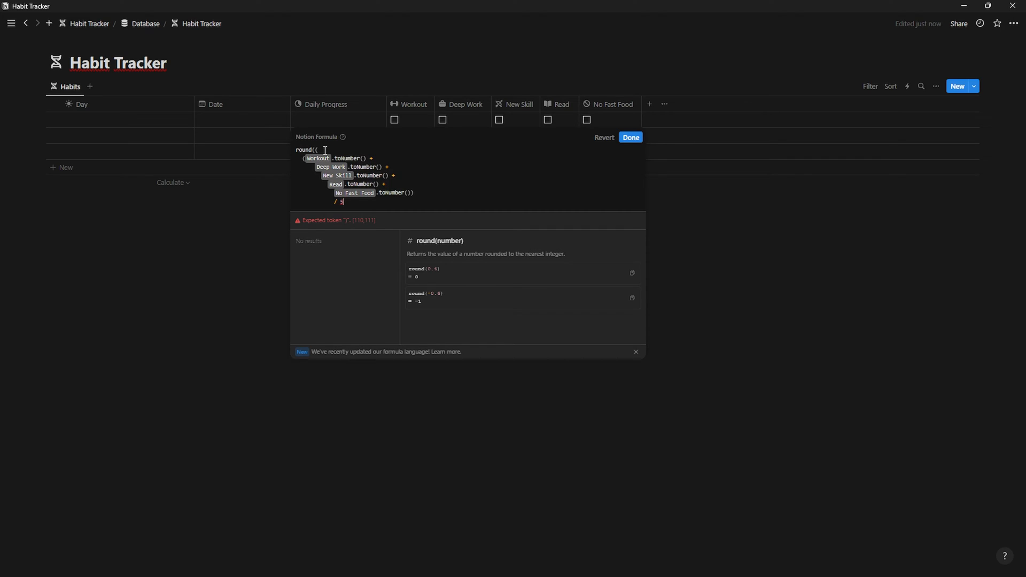
{"action": "type", "text": ")"}
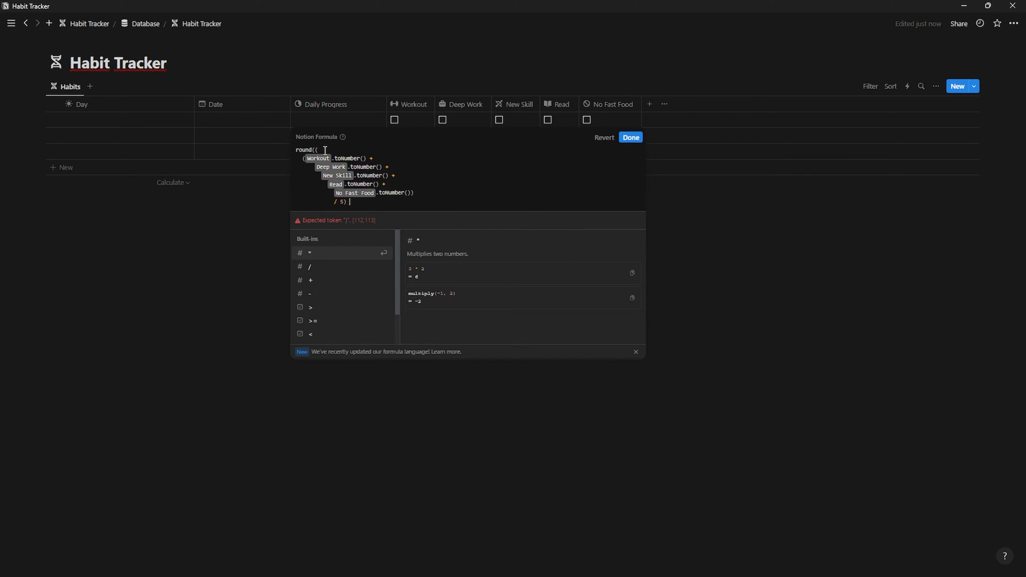
{"action": "type", "text": "* 100"}
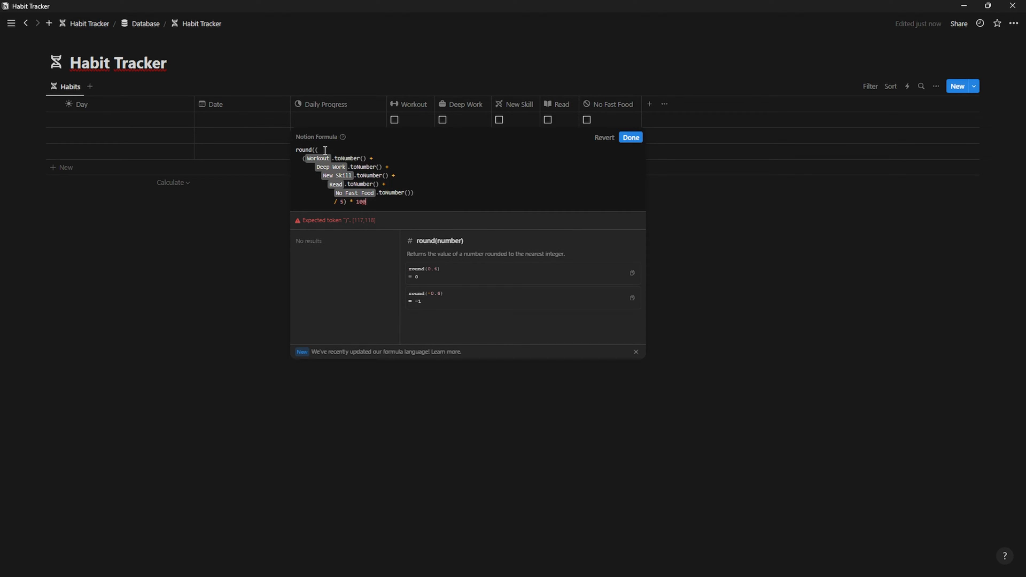
{"action": "type", "text": ")"}
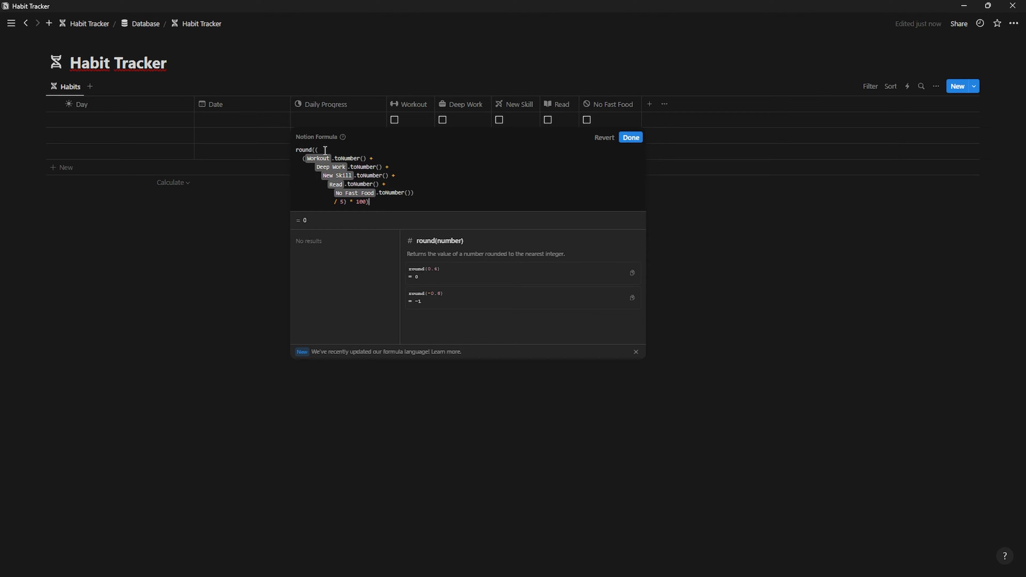
{"action": "type", "text": "/"}
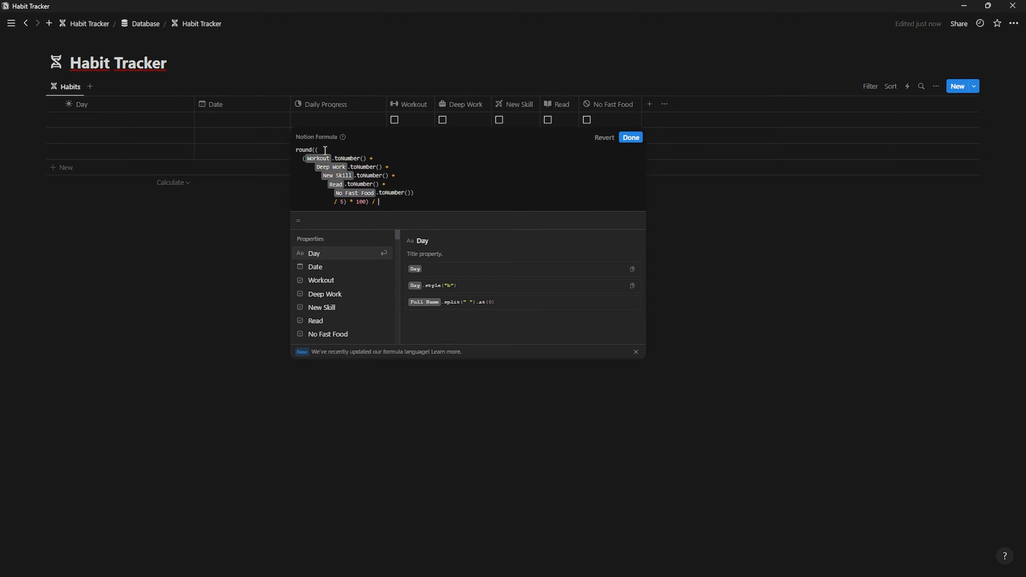
Step: Finish the formula with the final /100 and save Daily Progress
{"action": "type", "text": "100"}
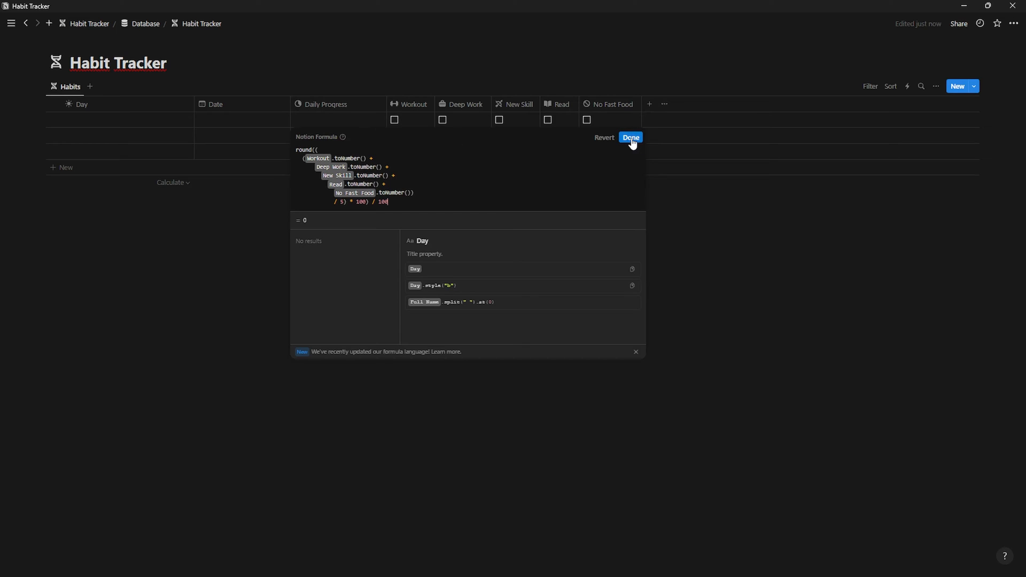
{"action": "left_click", "coordinate": [629, 137]}
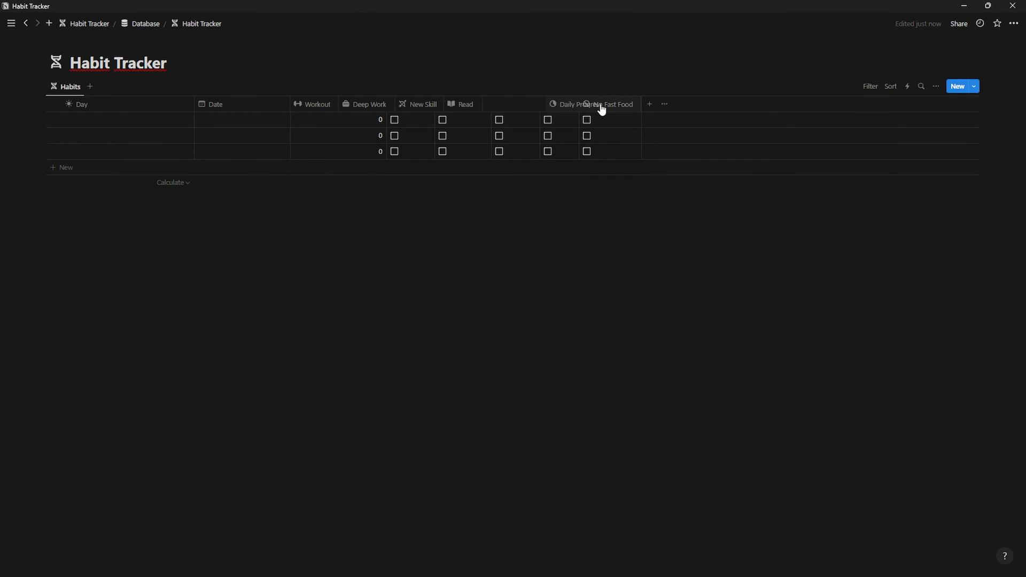
Step: Format Daily Progress as a percent displayed as a progress bar
{"action": "left_click", "coordinate": [580, 104]}
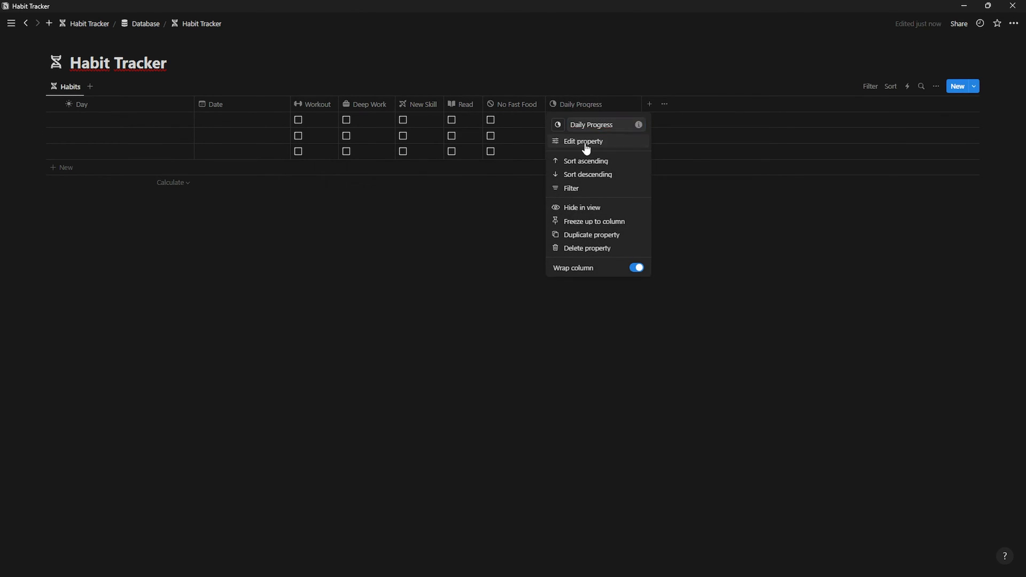
{"action": "left_click", "coordinate": [582, 141]}
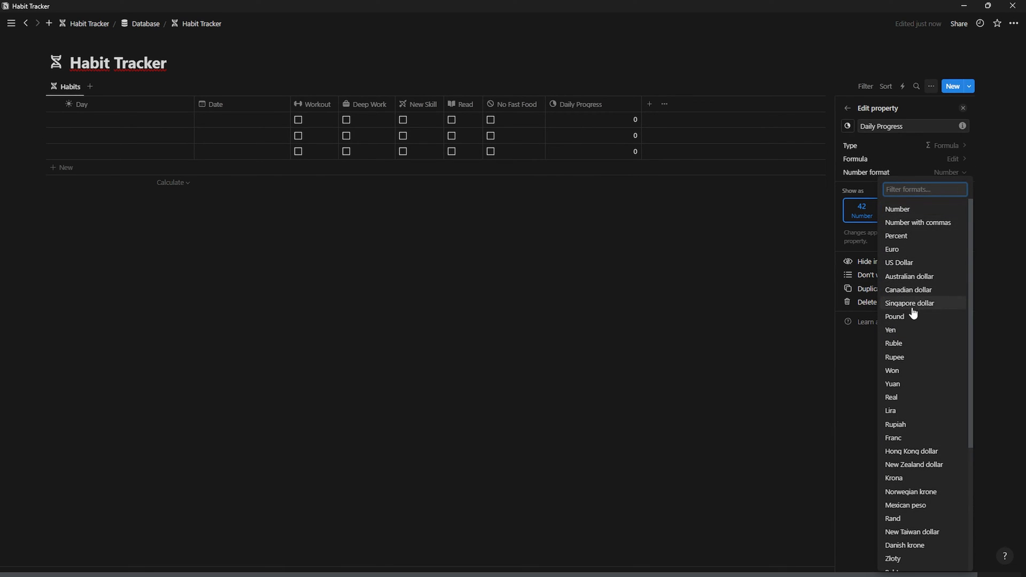
{"action": "left_click", "coordinate": [896, 235]}
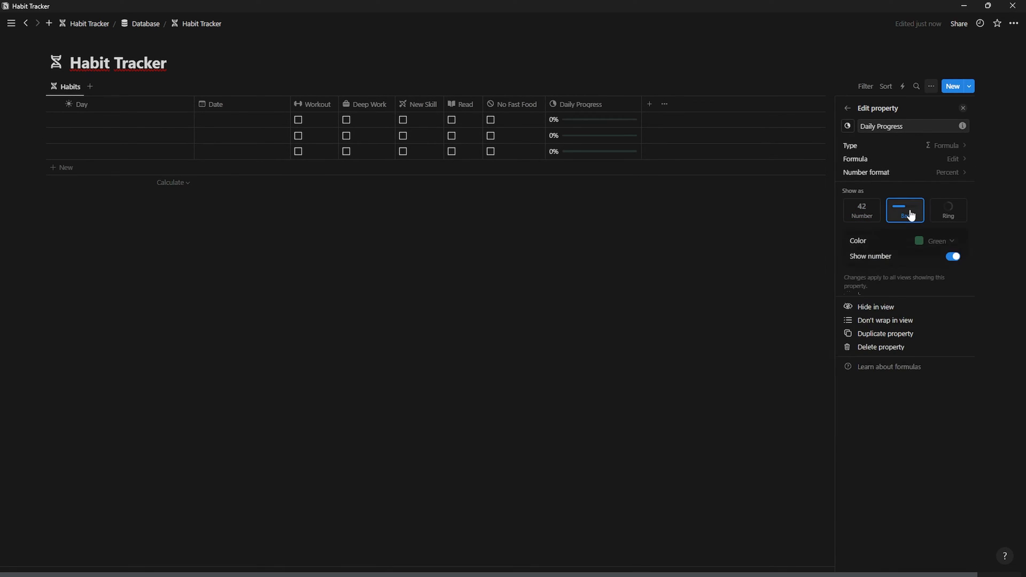
{"action": "left_click", "coordinate": [936, 241]}
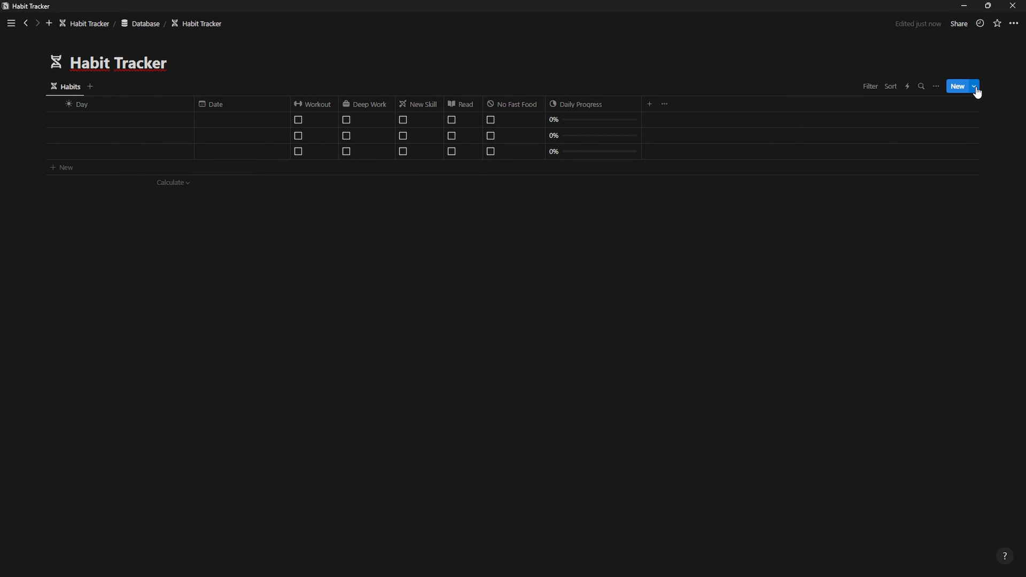
{"action": "left_click", "coordinate": [973, 85]}
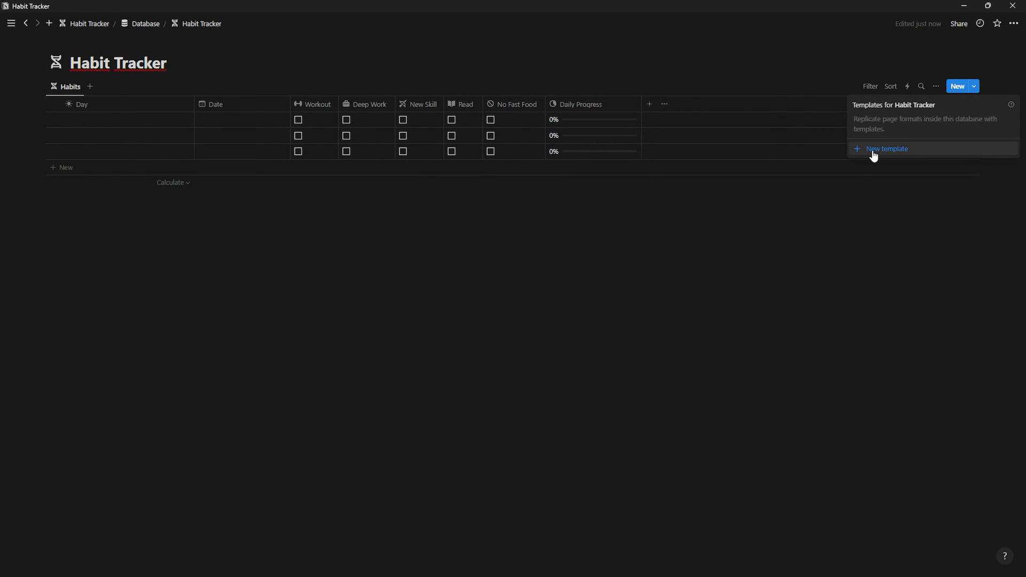
{"action": "left_click", "coordinate": [885, 148]}
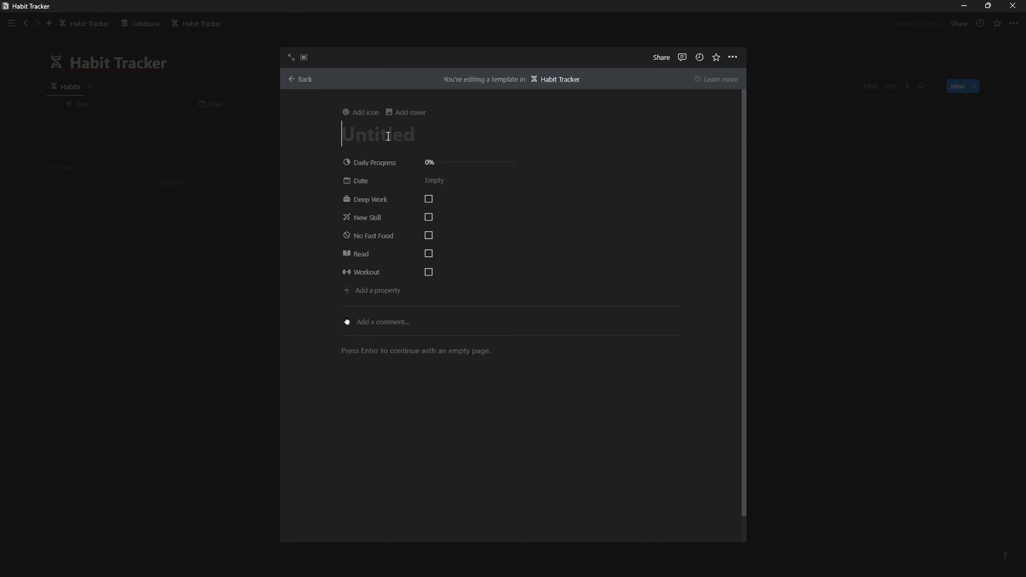
{"action": "type", "text": "@"}
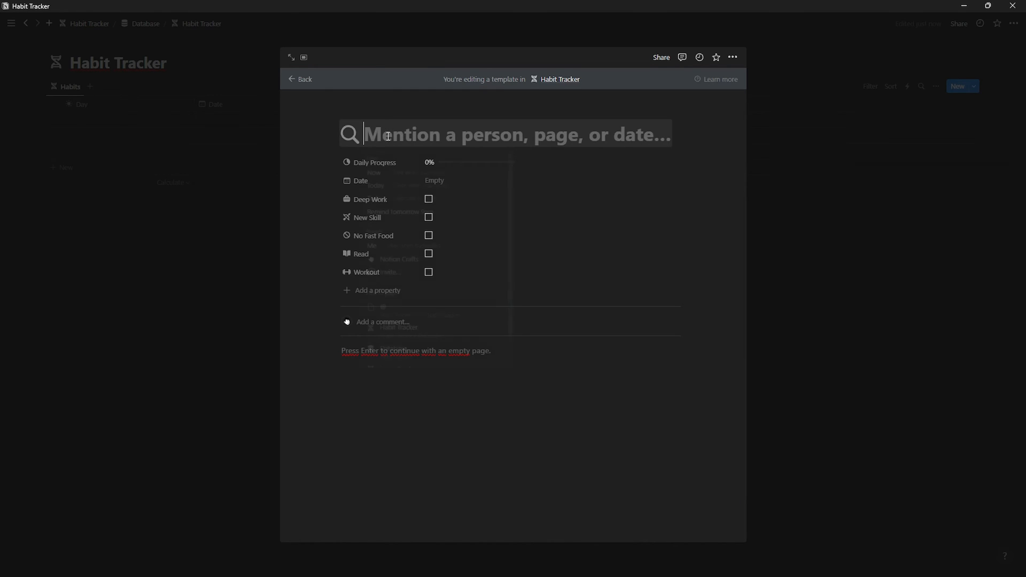
{"action": "left_click", "coordinate": [510, 135]}
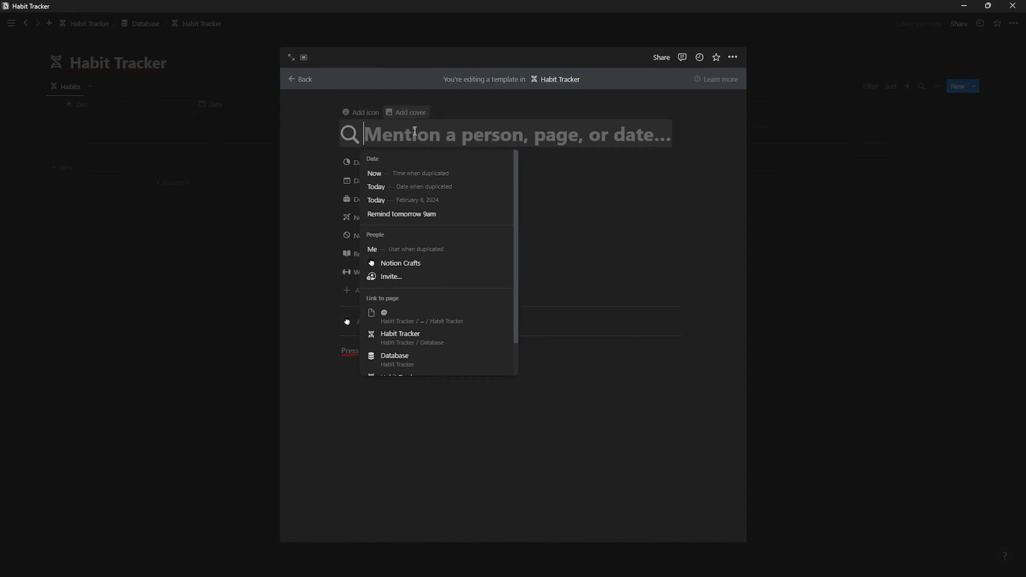
{"action": "type", "text": "@Today"}
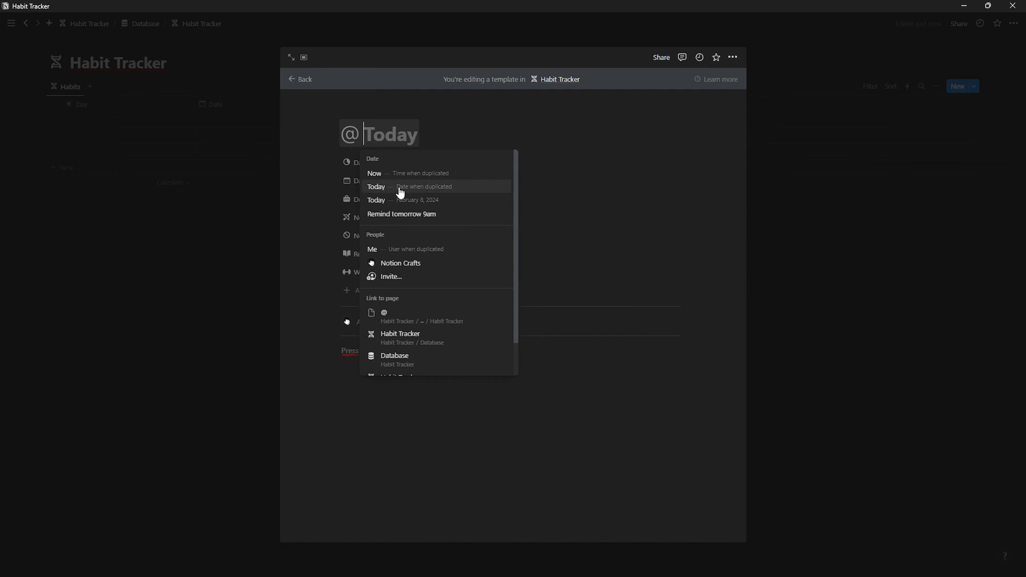
{"action": "mouse_move", "coordinate": [418, 191]}
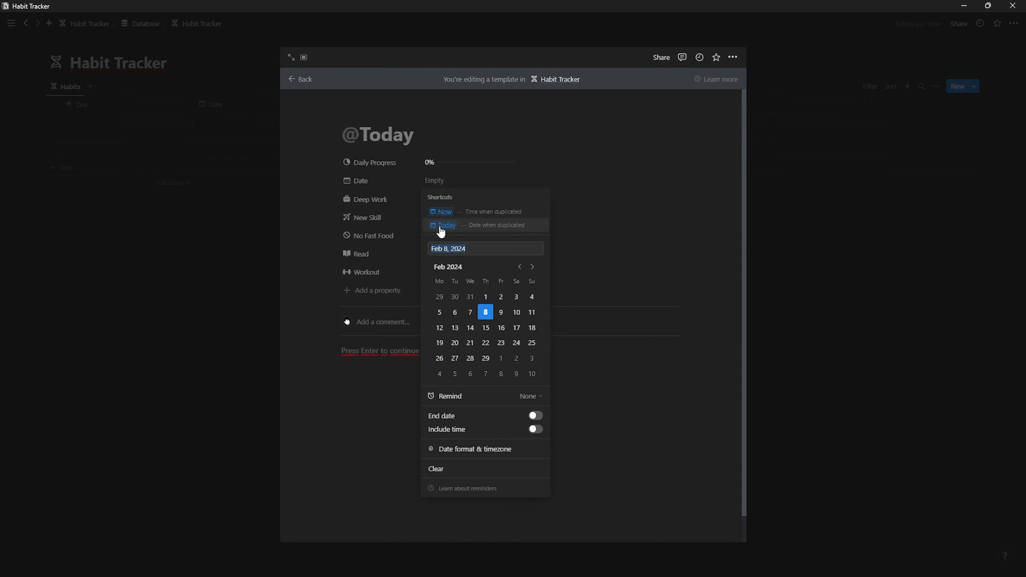
Step: Set the template's Date to Today and close the template editor
{"action": "left_click", "coordinate": [445, 226]}
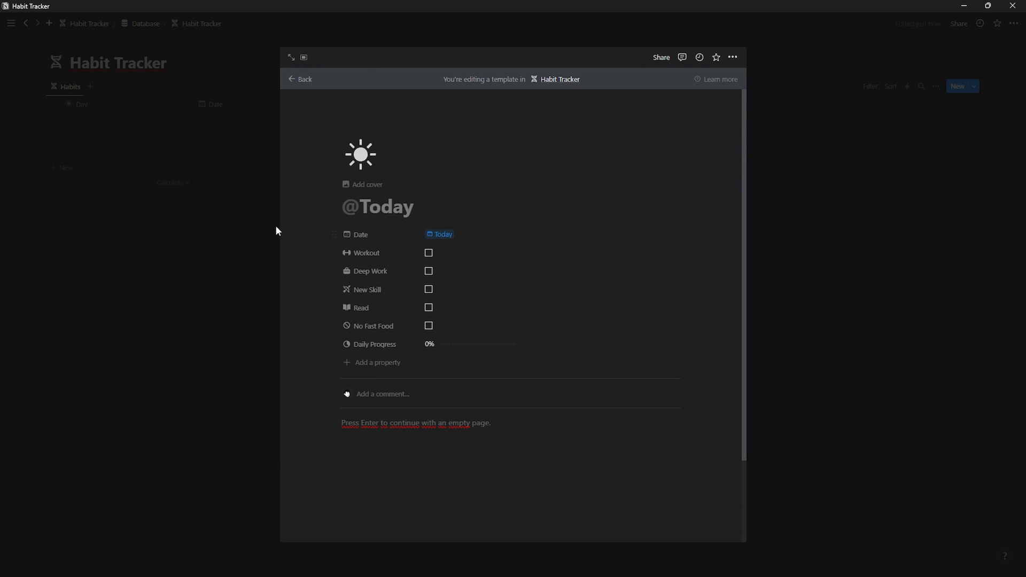
{"action": "left_click", "coordinate": [299, 79]}
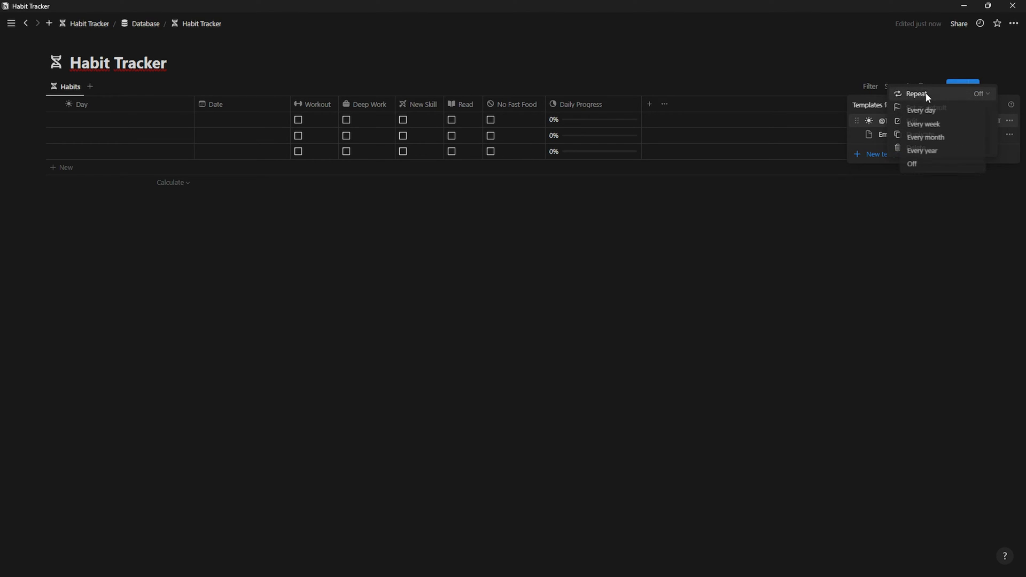
{"action": "left_click", "coordinate": [920, 110]}
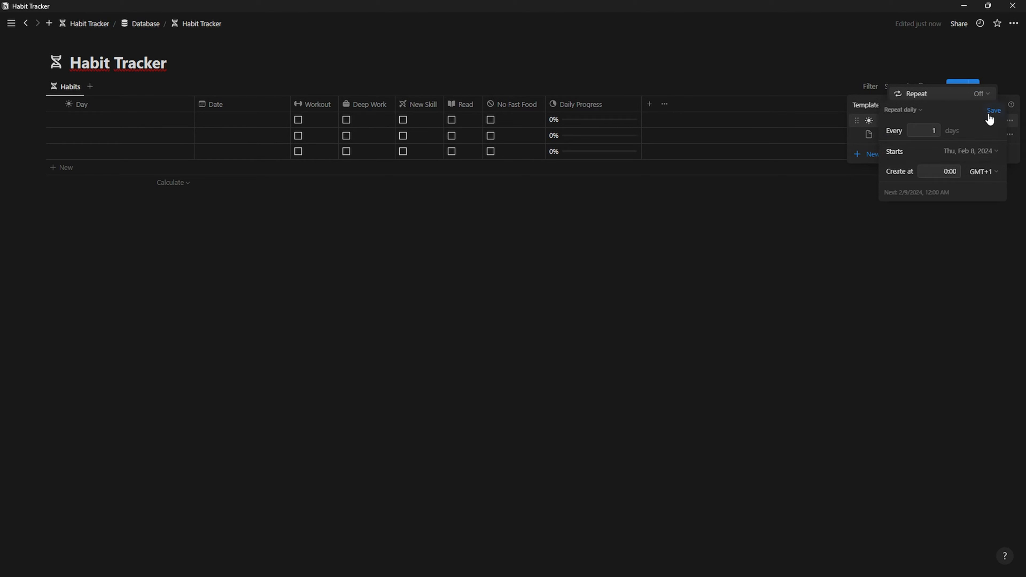
{"action": "left_click", "coordinate": [994, 110]}
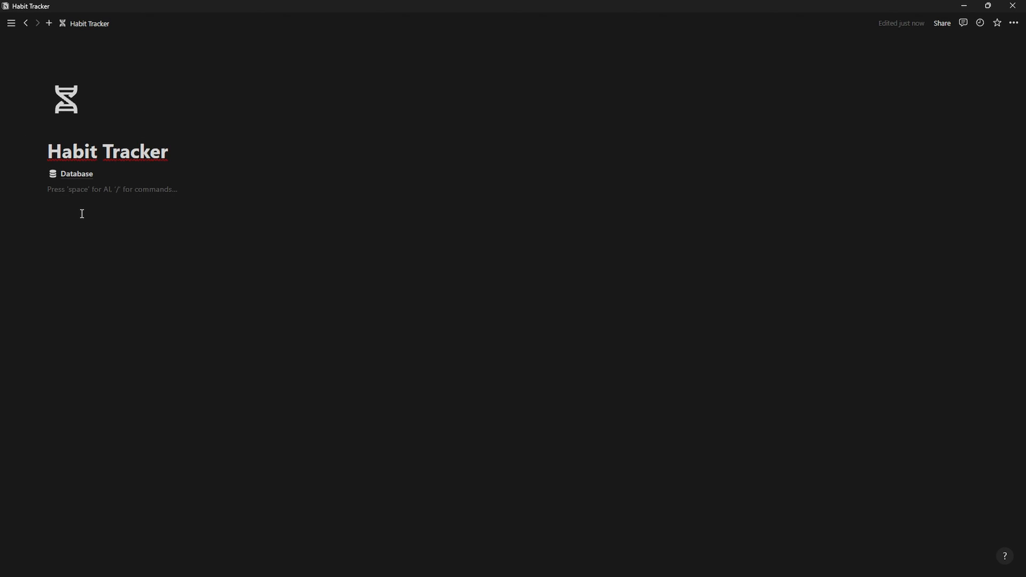
Step: Add a NAVIGATION callout and place the copied Habit Tracker page link inside it
{"action": "type", "text": "NAVIGATION"}
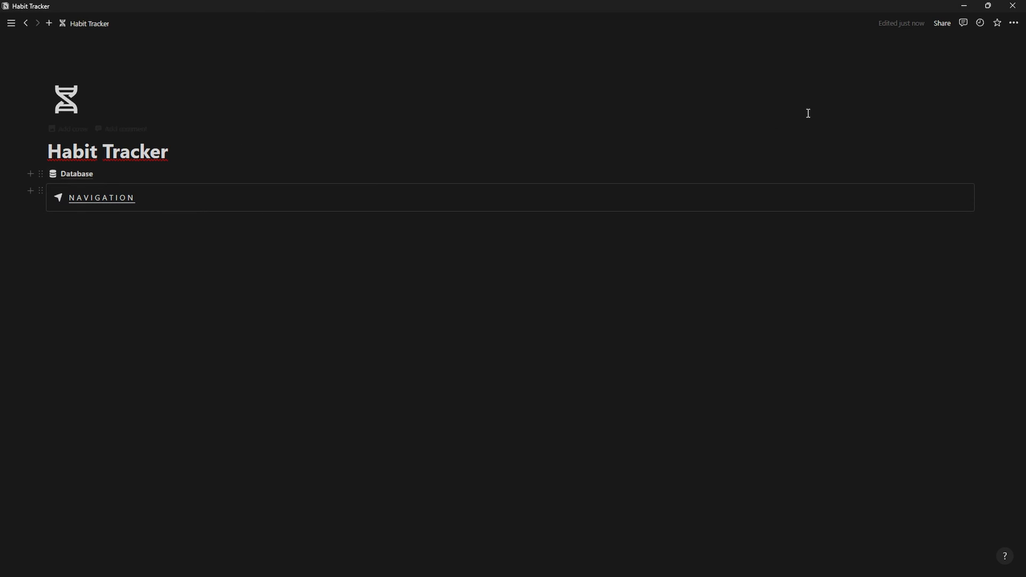
{"action": "left_click", "coordinate": [1014, 22]}
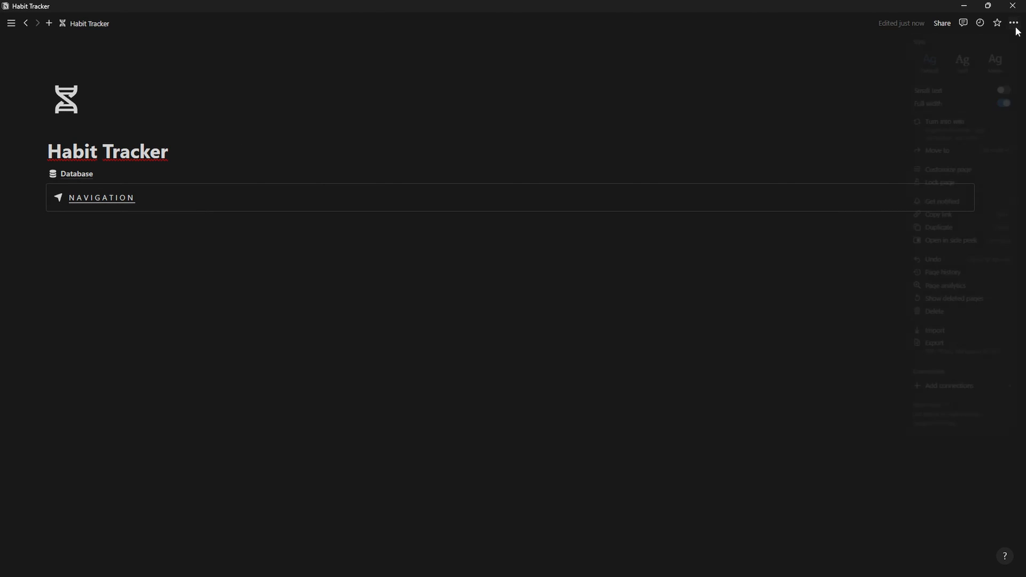
{"action": "left_click", "coordinate": [1016, 23]}
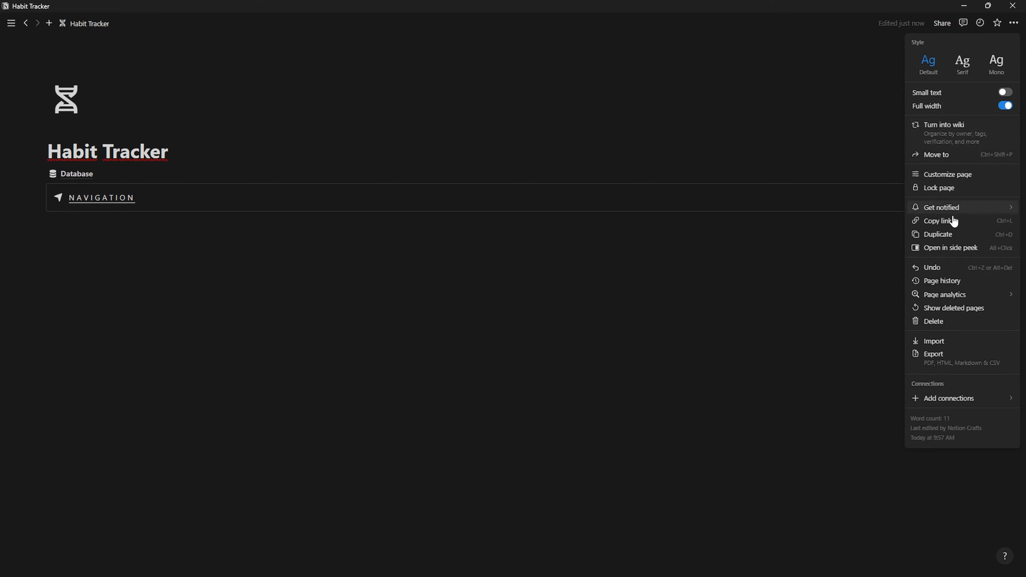
{"action": "left_click", "coordinate": [939, 220]}
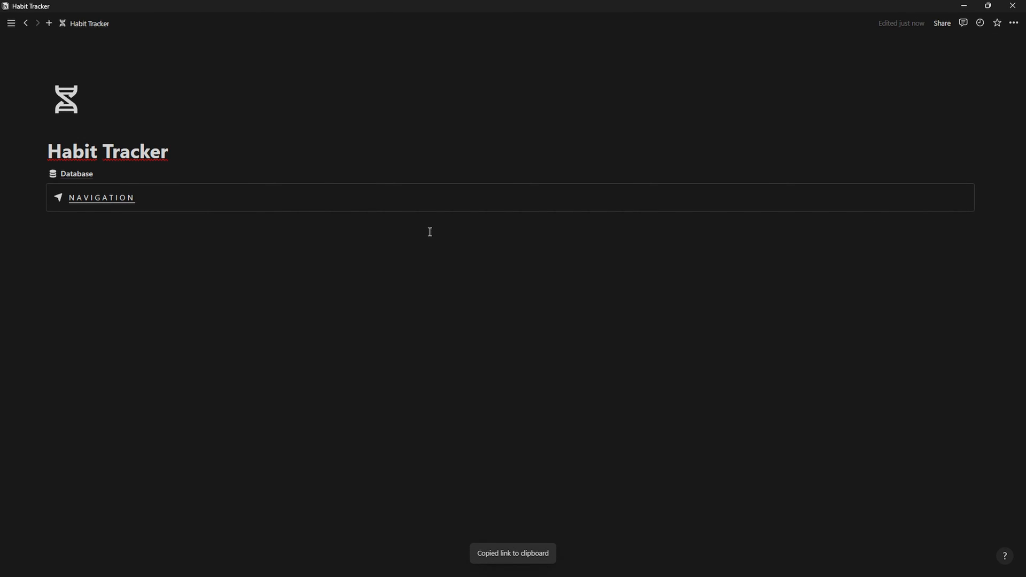
{"action": "double_click", "coordinate": [102, 198]}
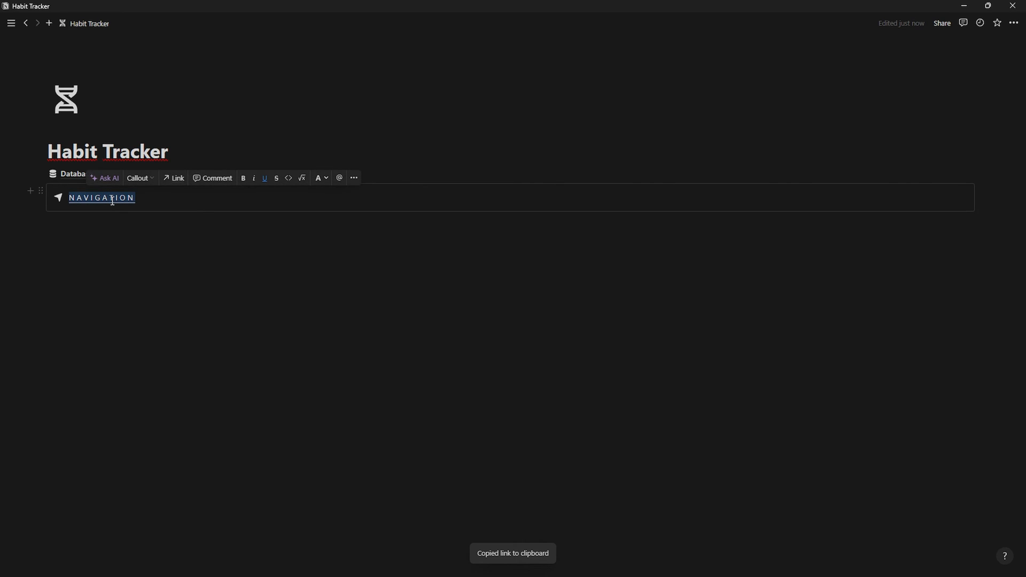
{"action": "left_click", "coordinate": [173, 178]}
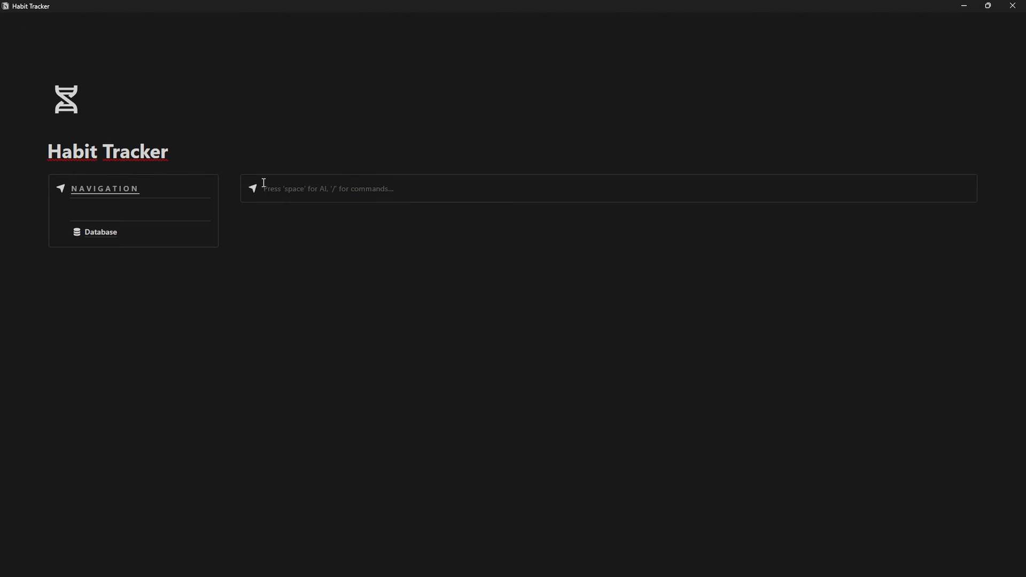
Step: Add a HABITS callout in a second column beside NAVIGATION
{"action": "type", "text": "HABITS"}
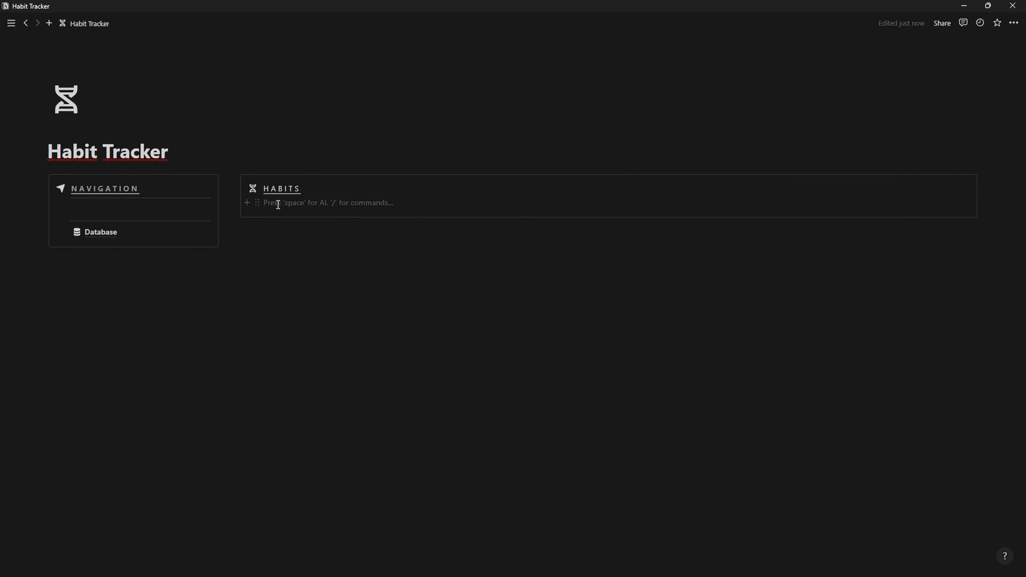
Step: Insert a linked Habits view as a gallery with no card preview
{"action": "type", "text": "/"}
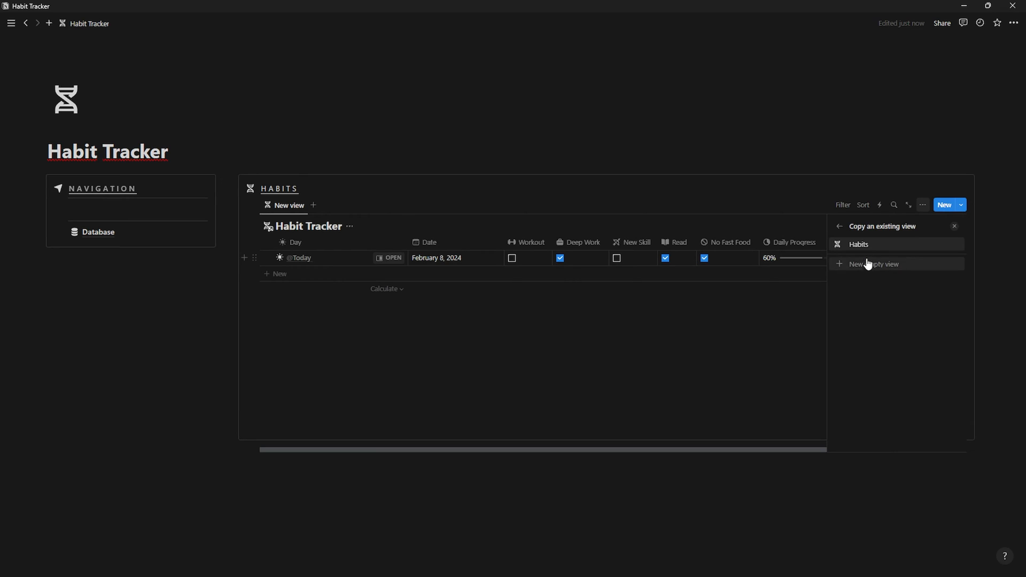
{"action": "left_click", "coordinate": [858, 244]}
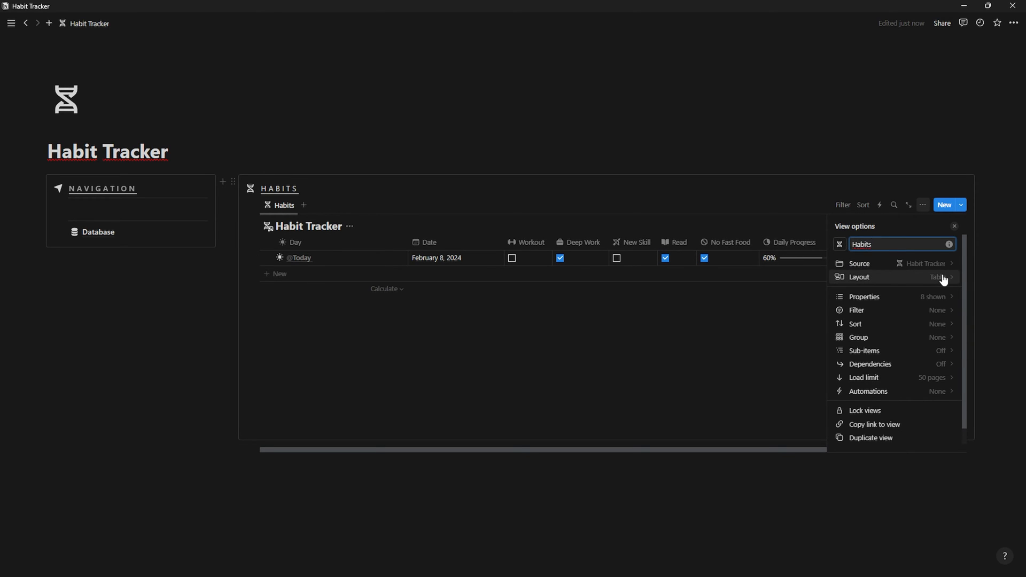
{"action": "left_click", "coordinate": [858, 277]}
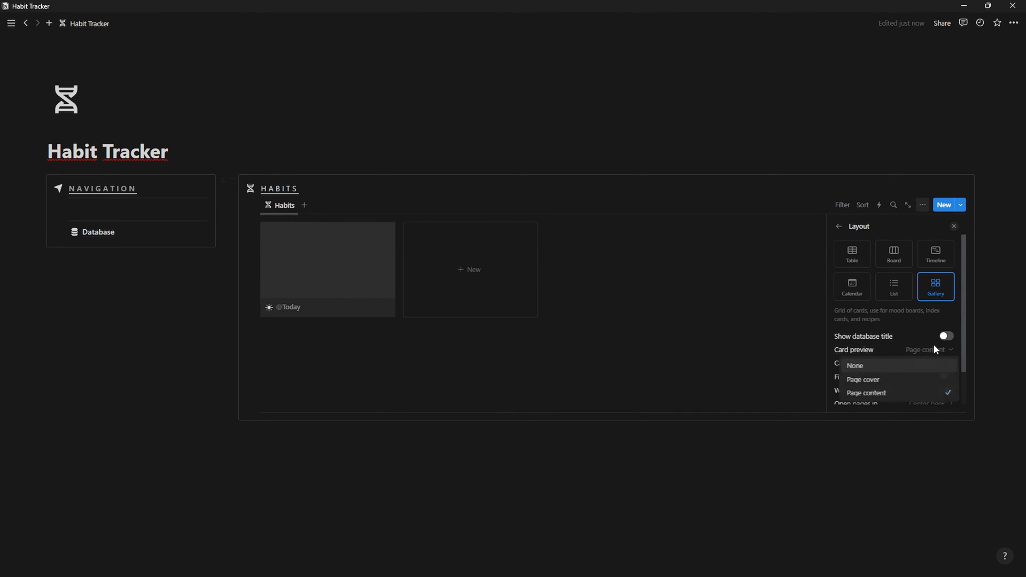
{"action": "left_click", "coordinate": [854, 366]}
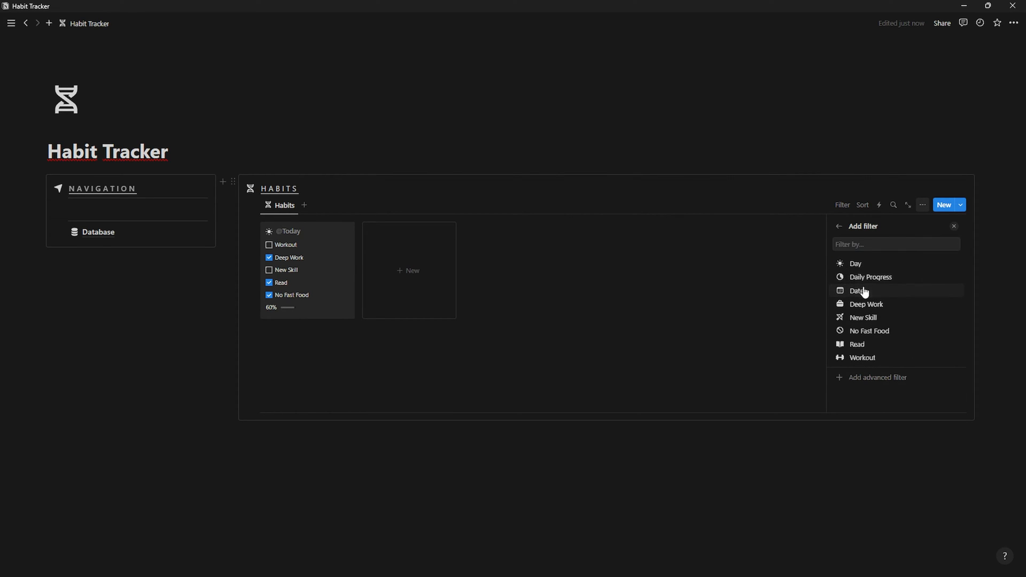
Step: Filter the gallery by Date for the Today view
{"action": "left_click", "coordinate": [855, 290]}
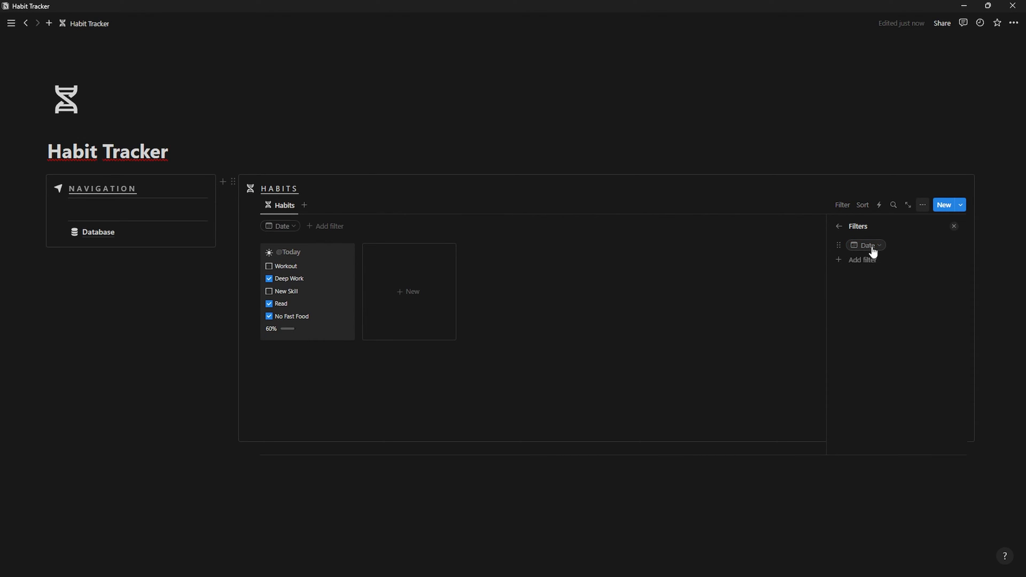
{"action": "left_click", "coordinate": [864, 245]}
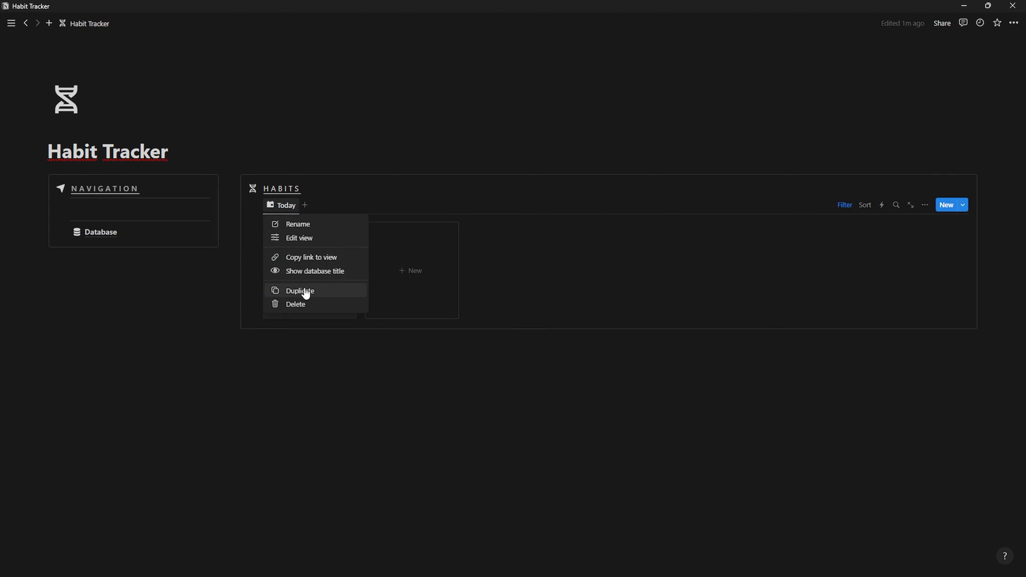
Step: Duplicate the Today view as This Week and reopen its Date filter
{"action": "left_click", "coordinate": [300, 290]}
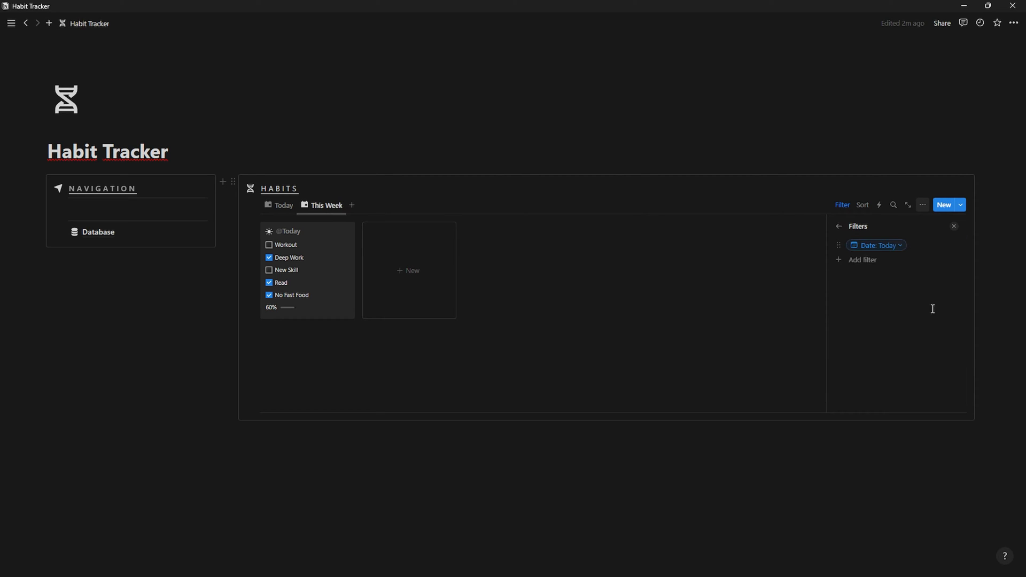
{"action": "left_click", "coordinate": [955, 226]}
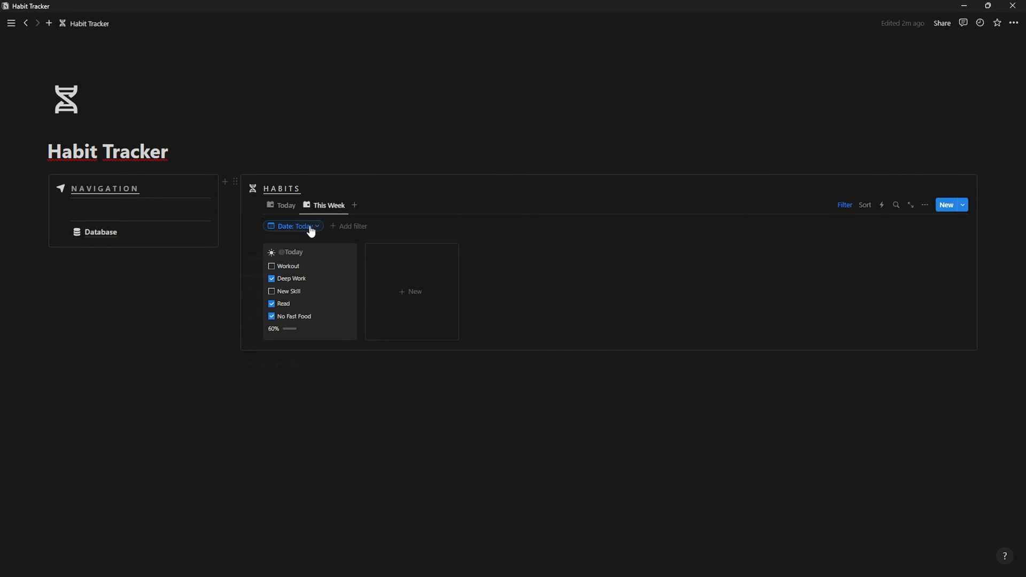
{"action": "left_click", "coordinate": [293, 225]}
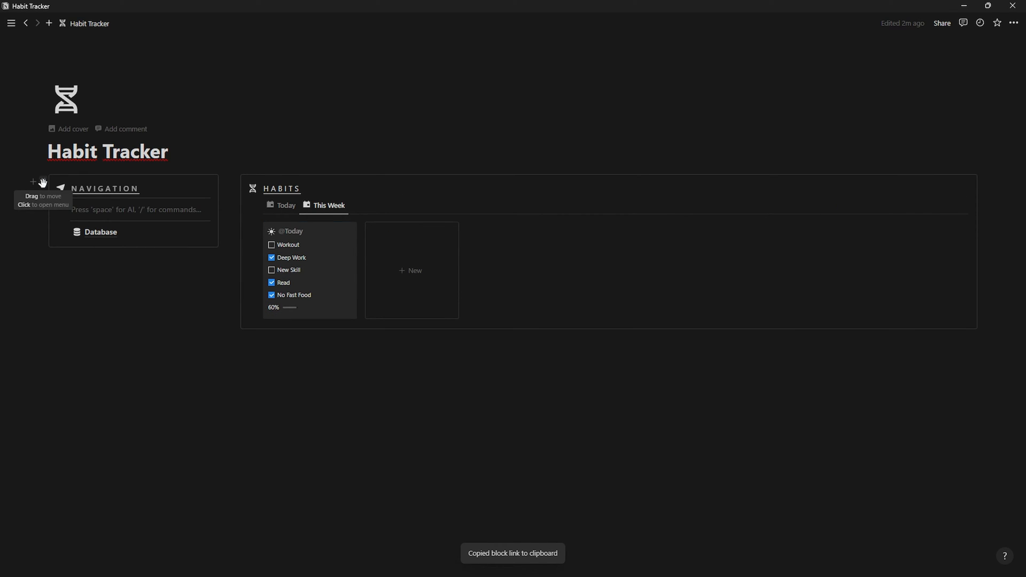
Step: Copy a link to the dashboard columns block and create a Habits subpage
{"action": "left_click", "coordinate": [42, 182]}
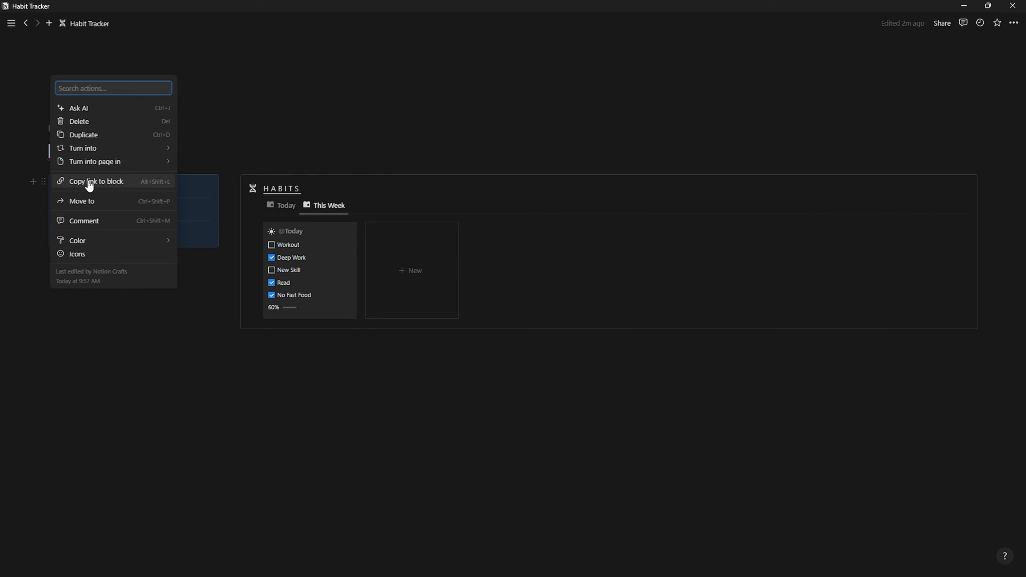
{"action": "left_click", "coordinate": [95, 181]}
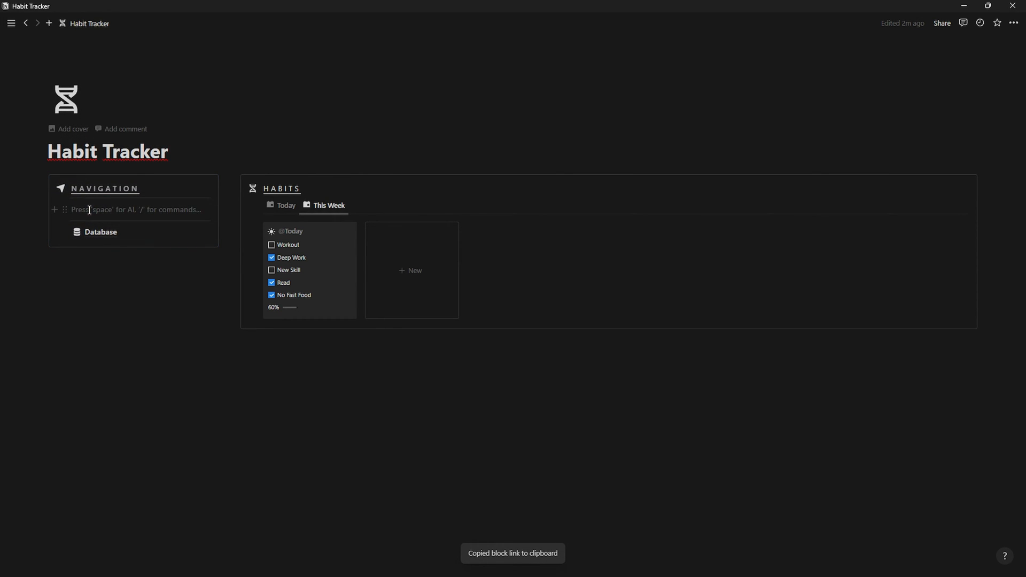
{"action": "left_click", "coordinate": [49, 23]}
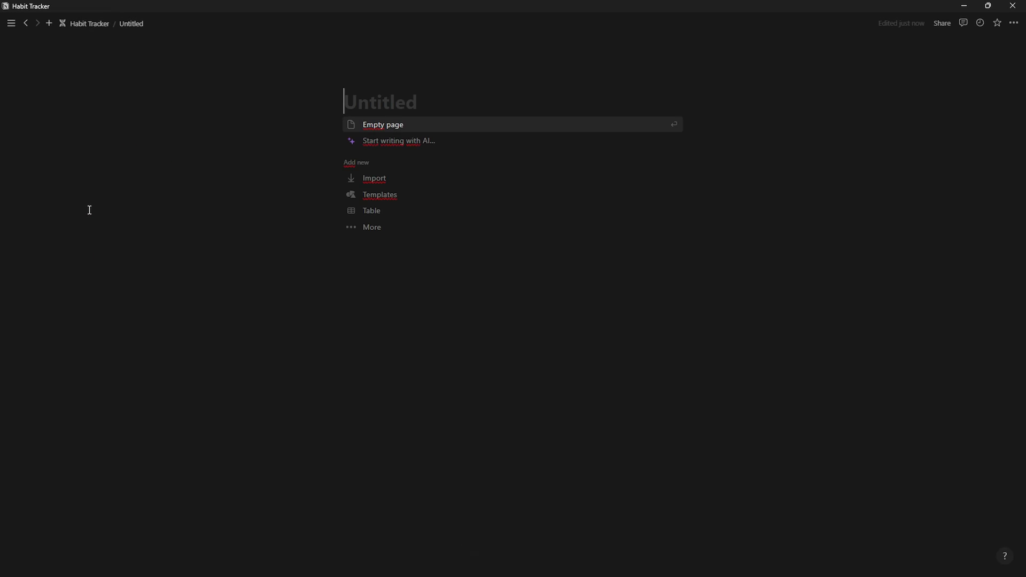
{"action": "type", "text": "Habits"}
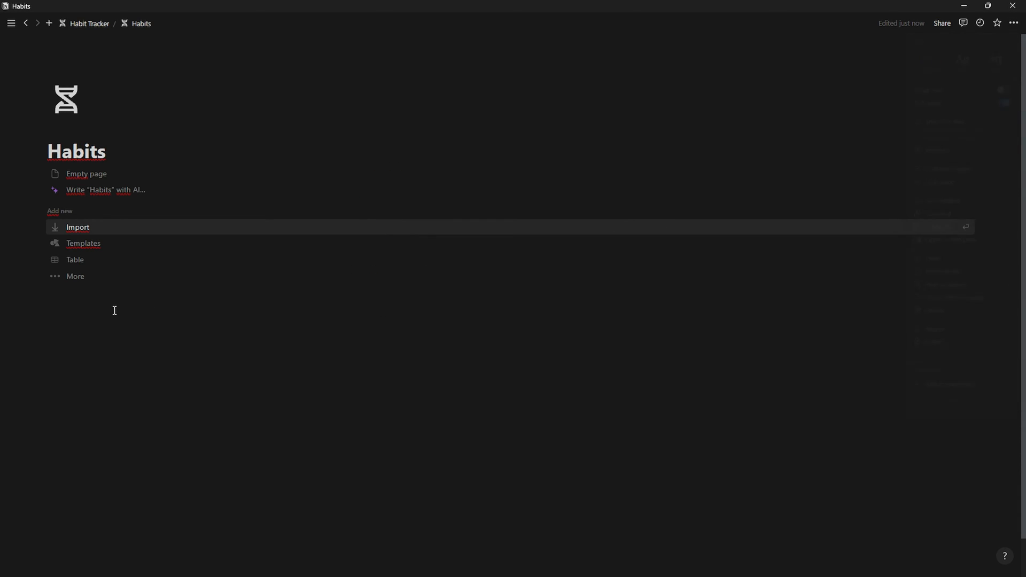
Step: Paste the block link into Habits as a synced copy
{"action": "type", "text": "/2c"}
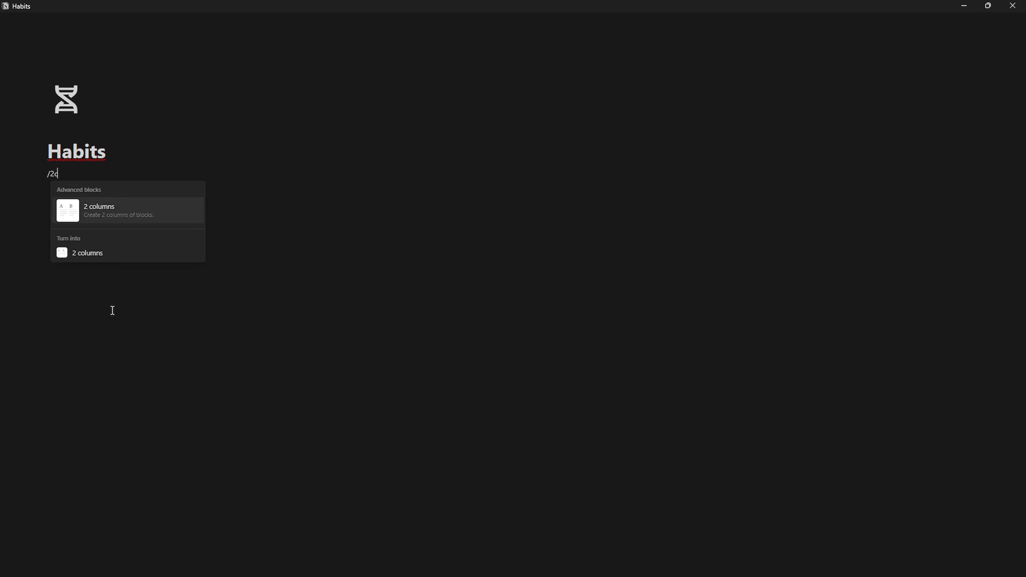
{"action": "key", "text": "ctrl+v"}
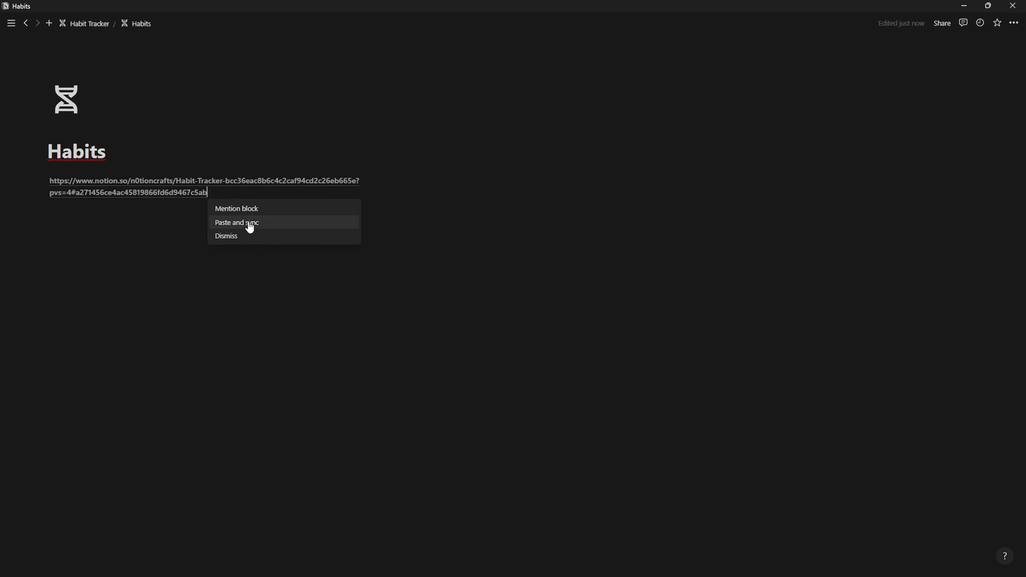
{"action": "left_click", "coordinate": [236, 222]}
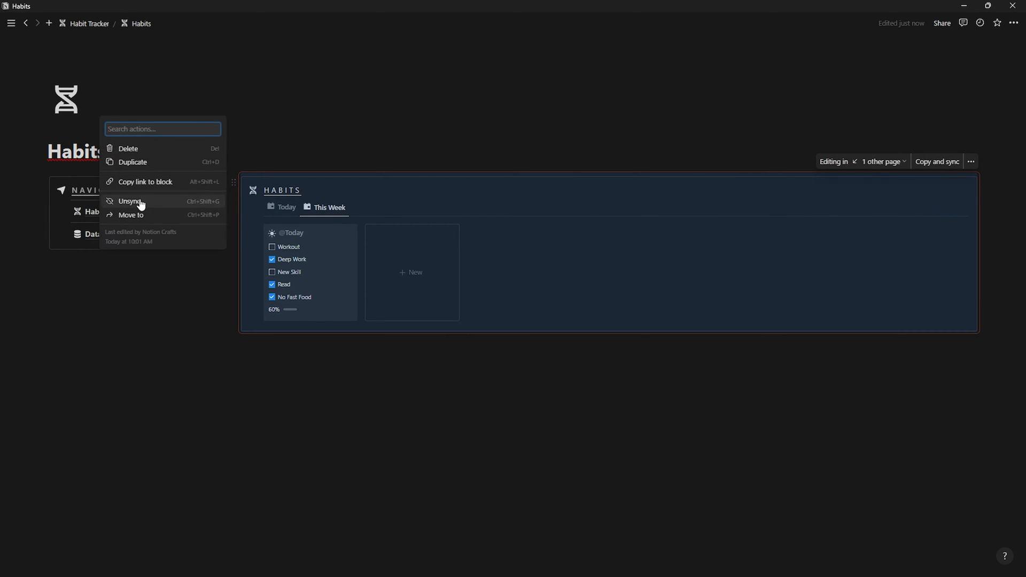
Step: Unsync the Habits dashboard block from its copy on the main page
{"action": "left_click", "coordinate": [329, 205]}
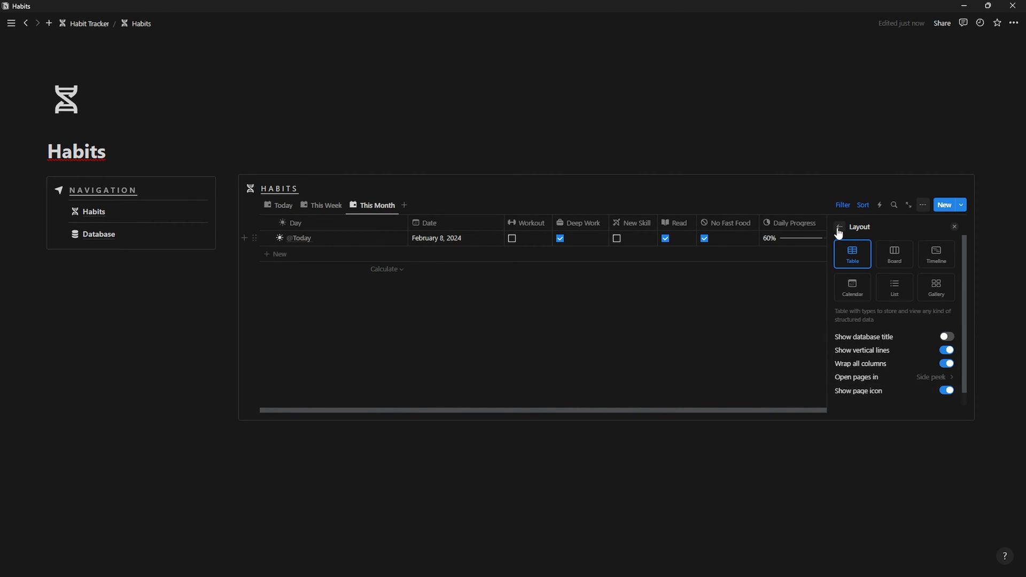
Step: Group the This Month view by Date and change its Date filter from This week to This month
{"action": "left_click", "coordinate": [840, 226]}
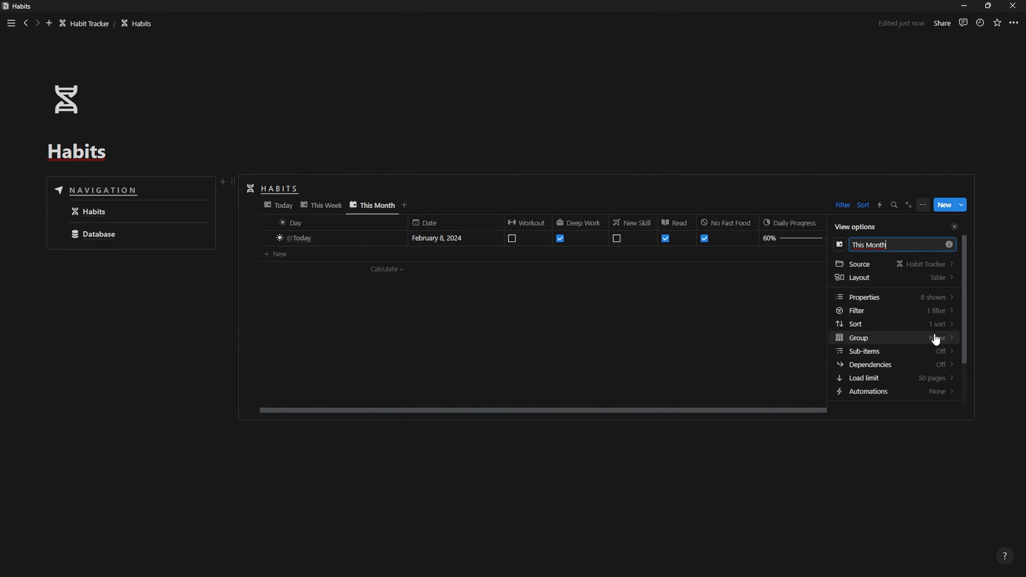
{"action": "left_click", "coordinate": [858, 337]}
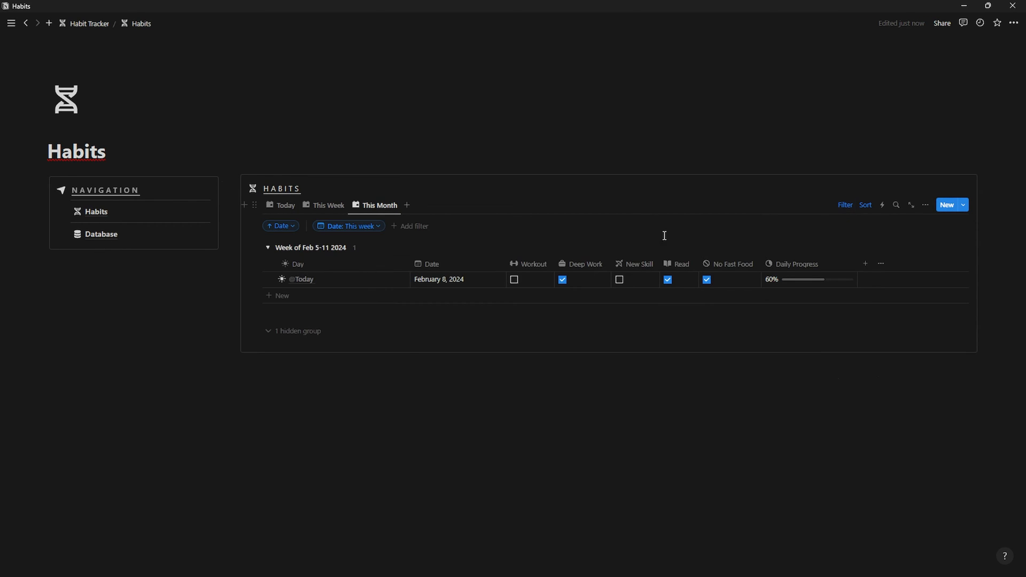
{"action": "left_click", "coordinate": [348, 225]}
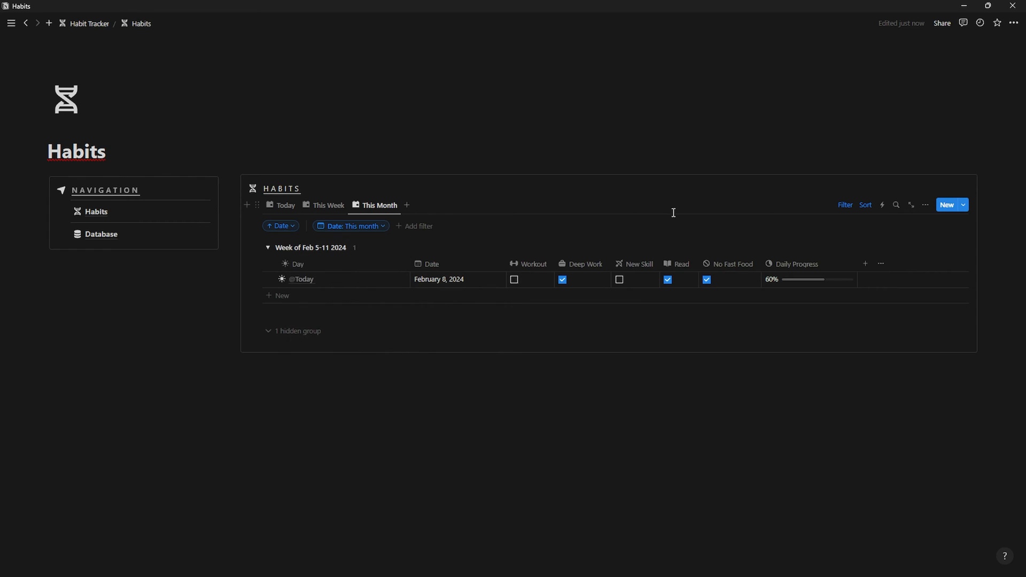
{"action": "left_click", "coordinate": [836, 290]}
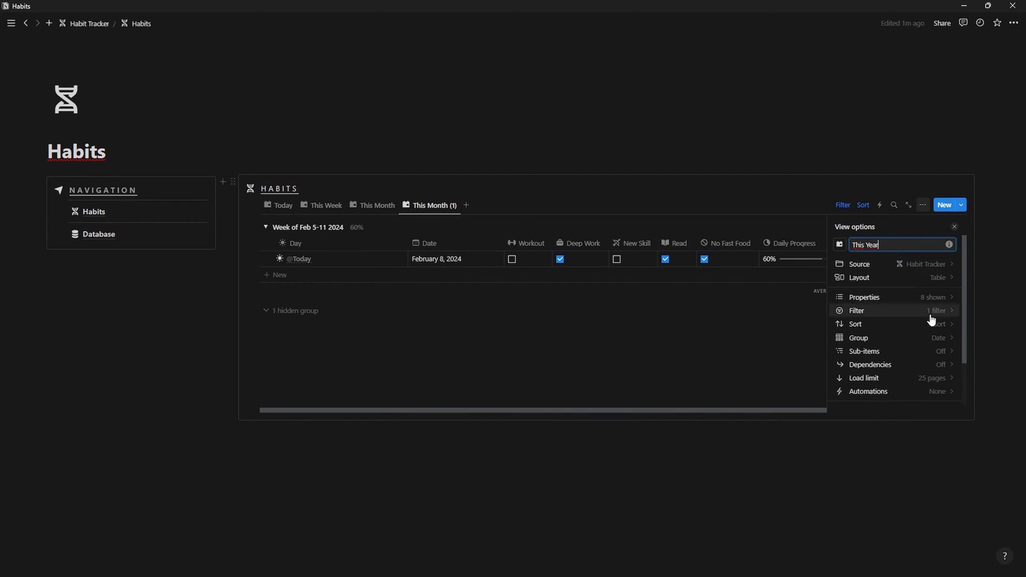
Step: Rename the duplicated view This Year, then duplicate it again as All Habits and review its filters
{"action": "type", "text": "This Year"}
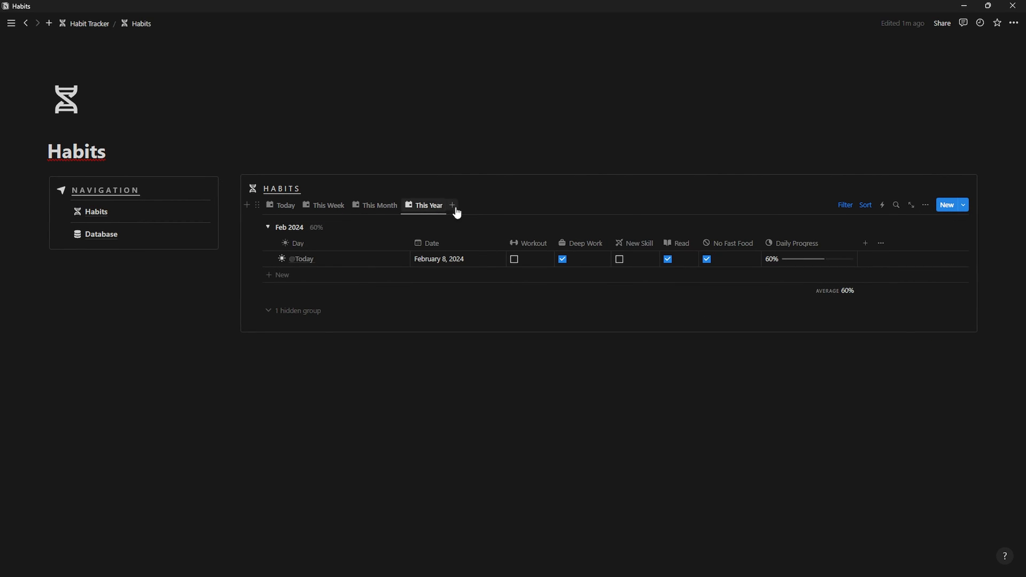
{"action": "left_click", "coordinate": [451, 205]}
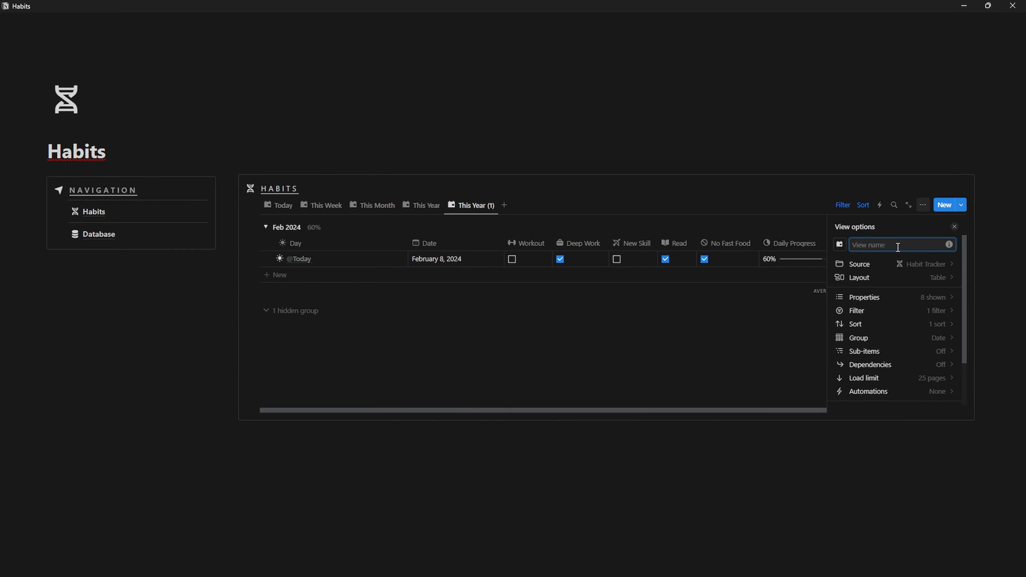
{"action": "left_click", "coordinate": [856, 309]}
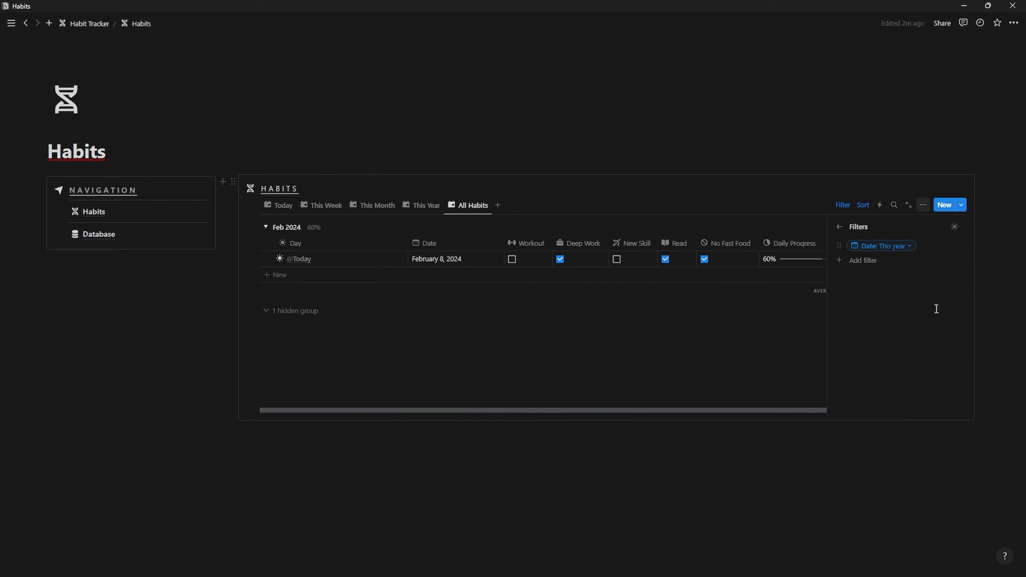
{"action": "left_click", "coordinate": [863, 205]}
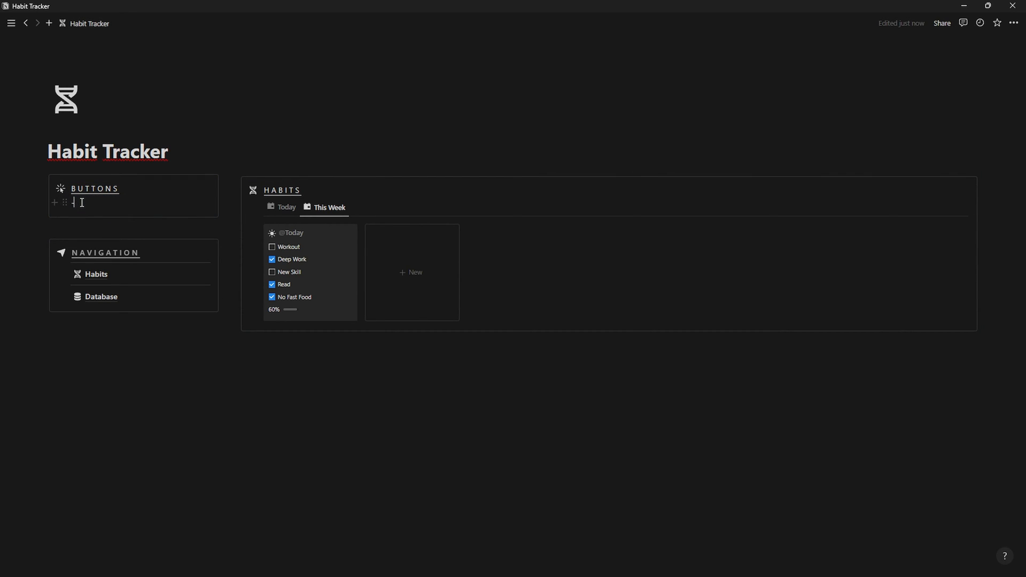
Step: Insert a Button block under the Buttons heading on the Habit Tracker page via /button
{"action": "type", "text": "/bu"}
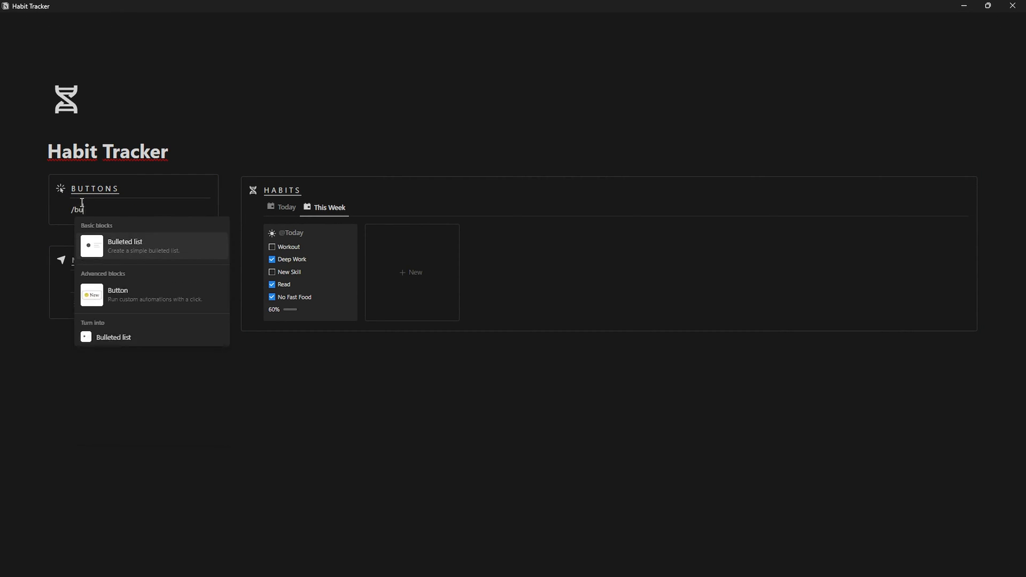
{"action": "left_click", "coordinate": [118, 295]}
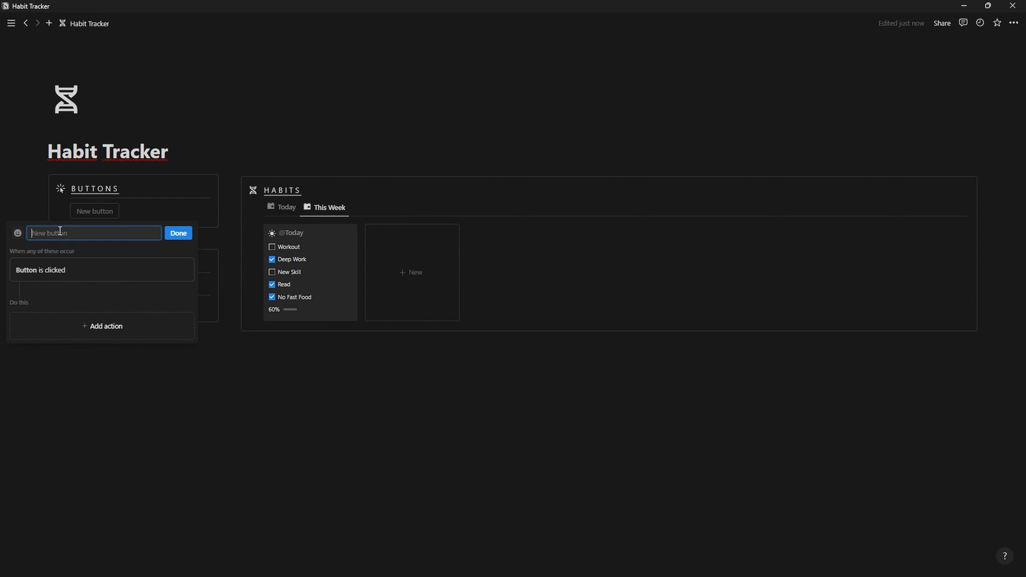
Step: Create Workout and Deep Work buttons that edit this week's Habit Tracker page and tick their checkbox
{"action": "type", "text": "Workout"}
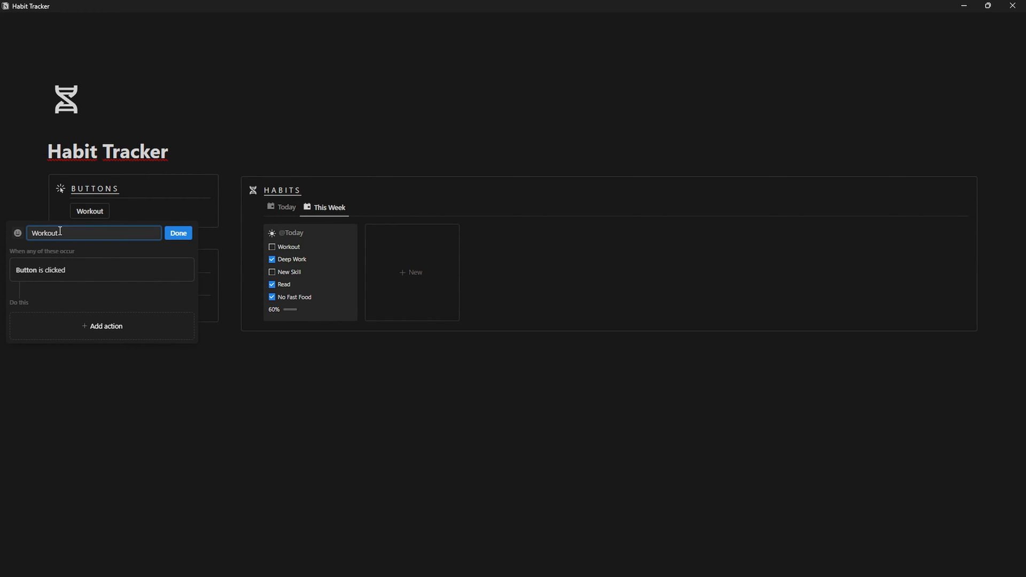
{"action": "left_click", "coordinate": [18, 233]}
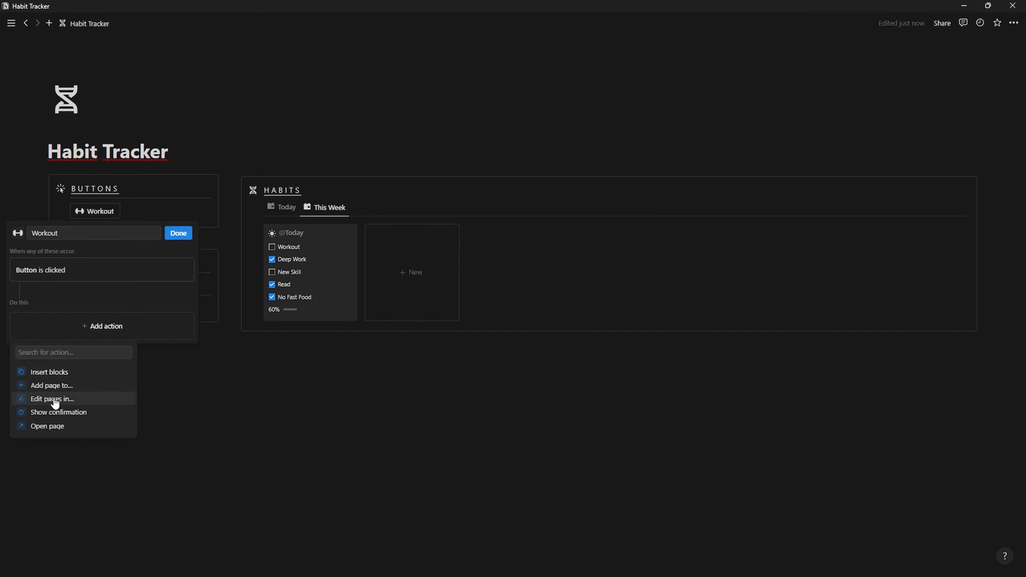
{"action": "left_click", "coordinate": [52, 399]}
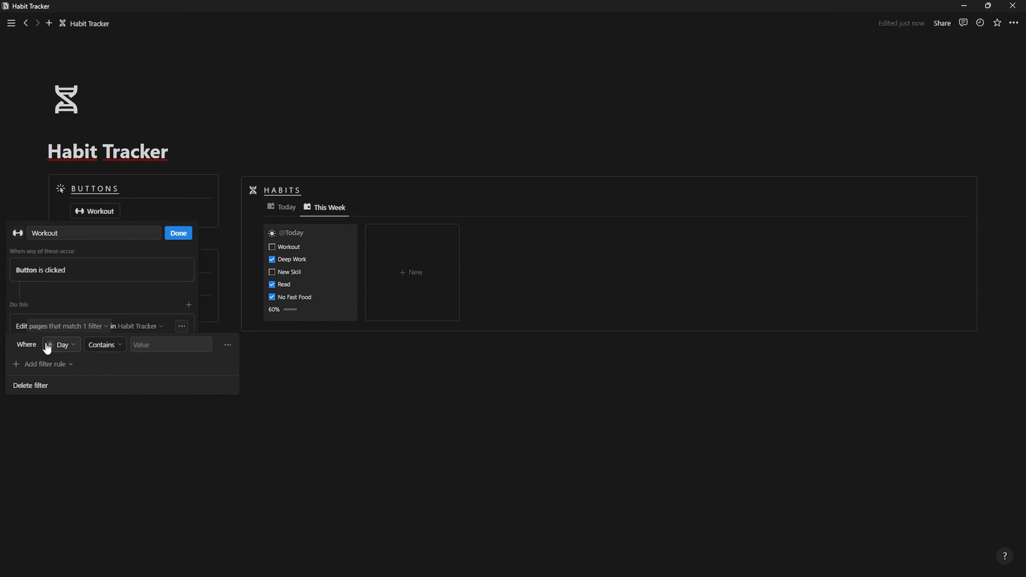
{"action": "left_click", "coordinate": [59, 344]}
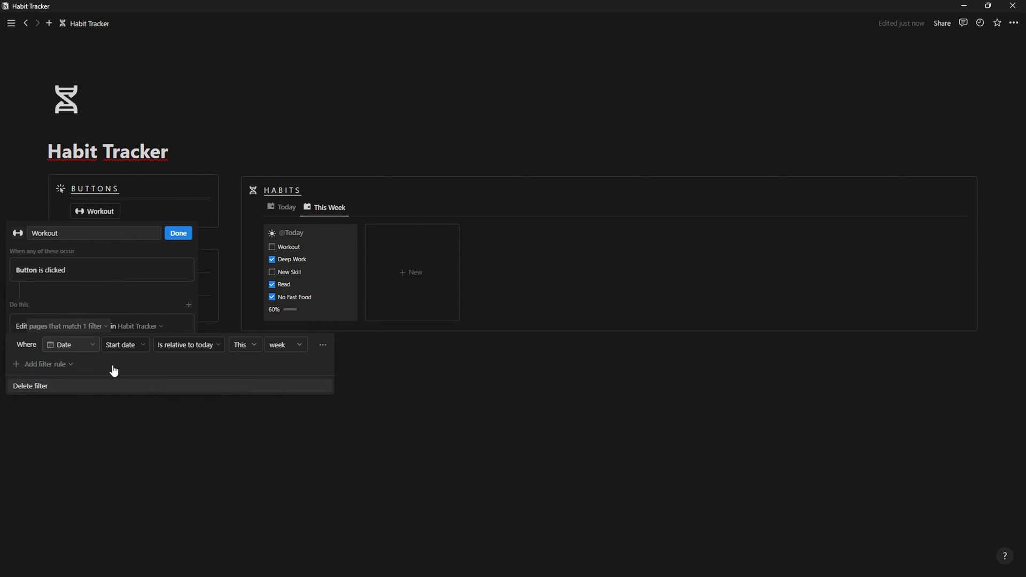
{"action": "left_click", "coordinate": [186, 345]}
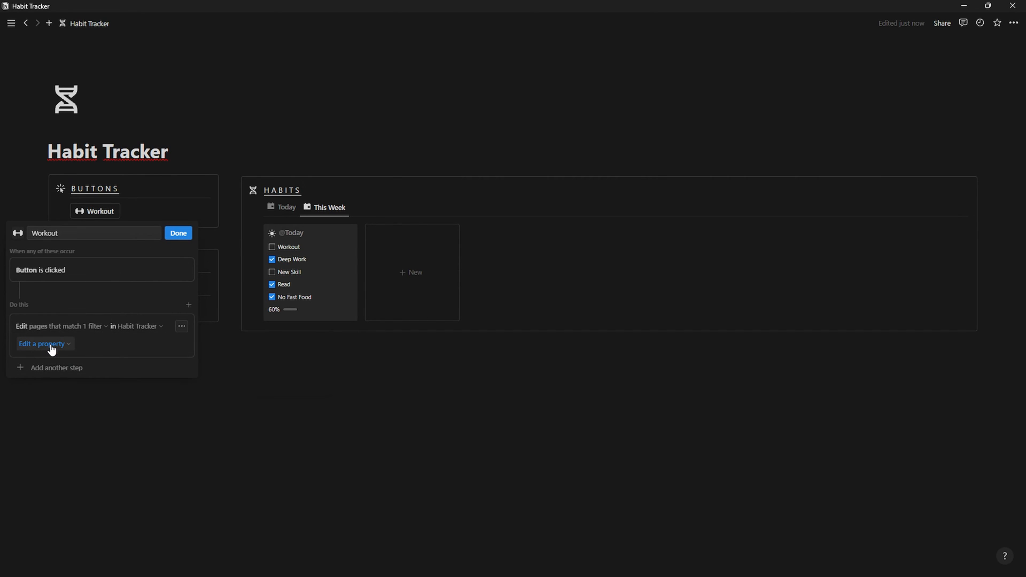
{"action": "left_click", "coordinate": [43, 343]}
{"action": "type", "text": "Deep Wor"}
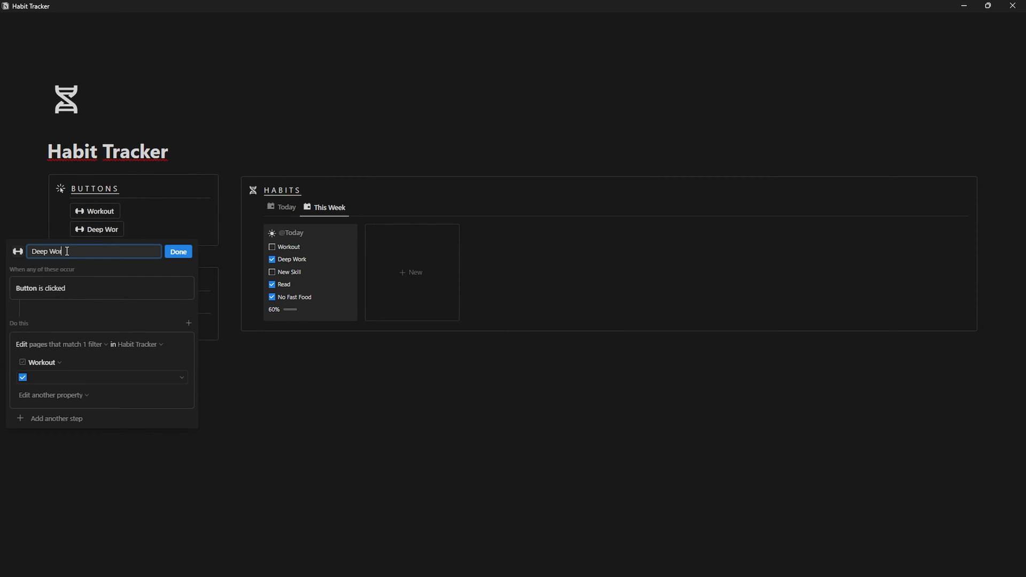
{"action": "left_click", "coordinate": [178, 251]}
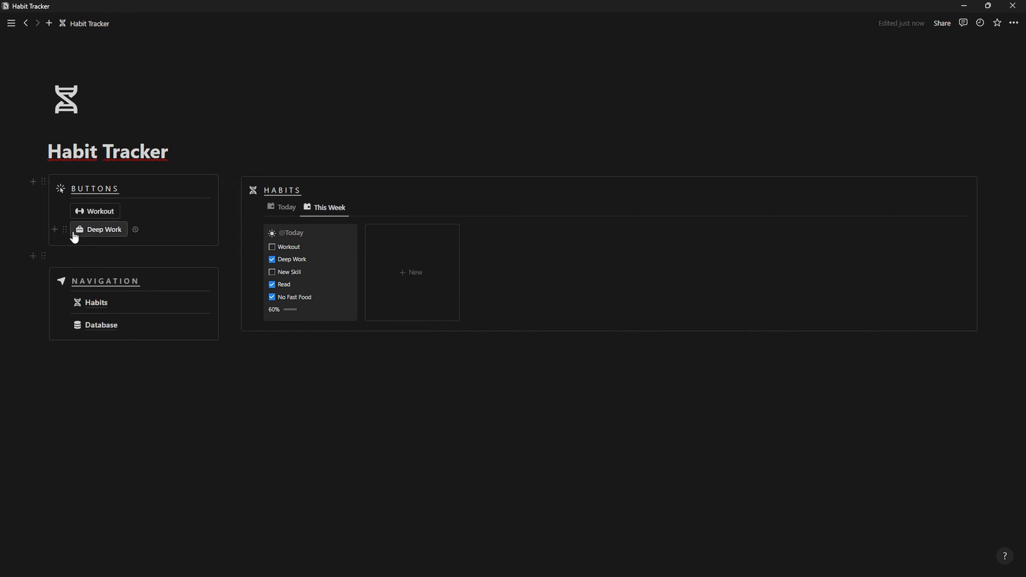
Step: Add New Skill, Read and No Fast Food buttons the same way, each ticking its own habit
{"action": "type", "text": "New Skill"}
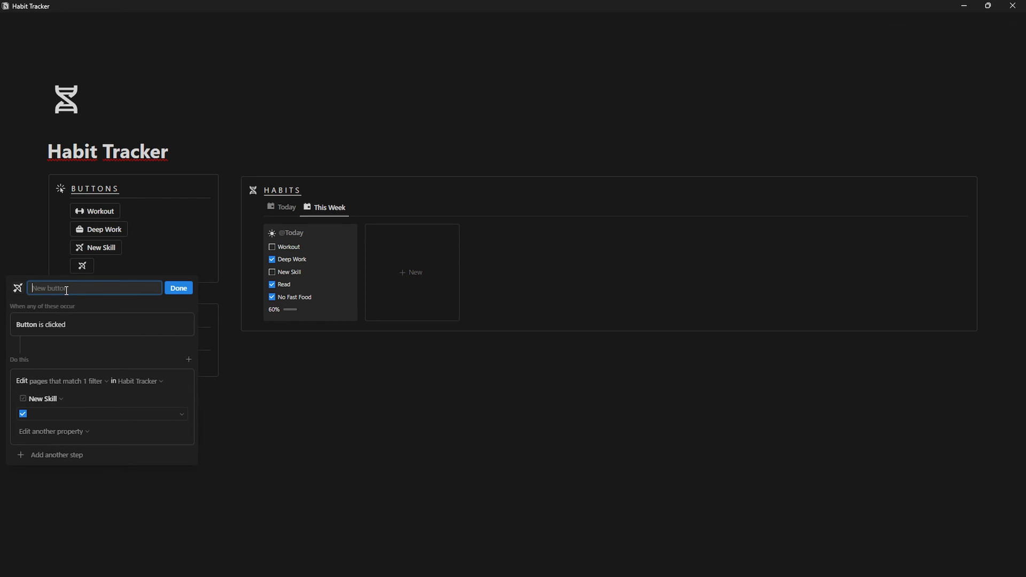
{"action": "left_click", "coordinate": [101, 413]}
{"action": "type", "text": "Read"}
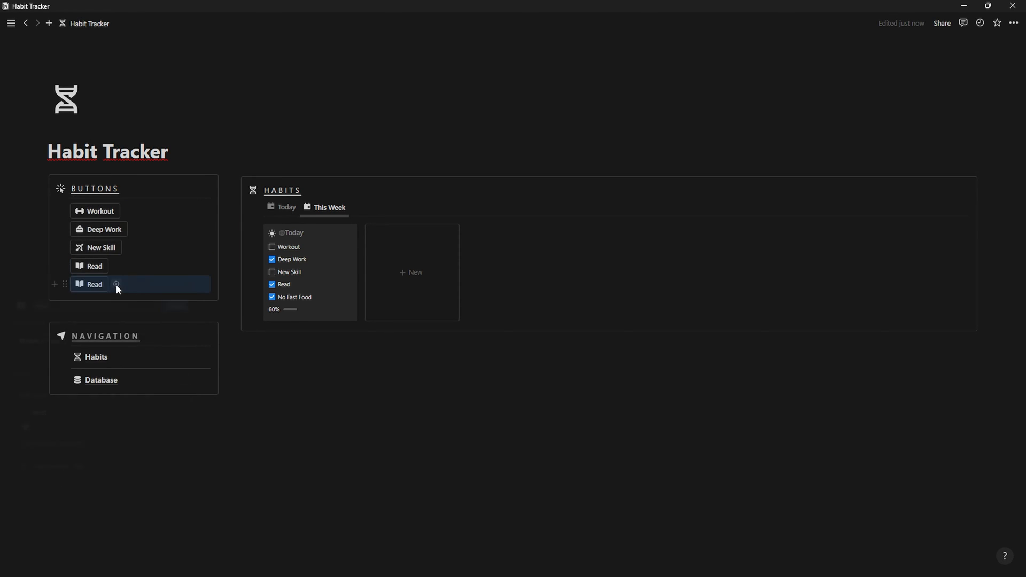
{"action": "left_click", "coordinate": [117, 286]}
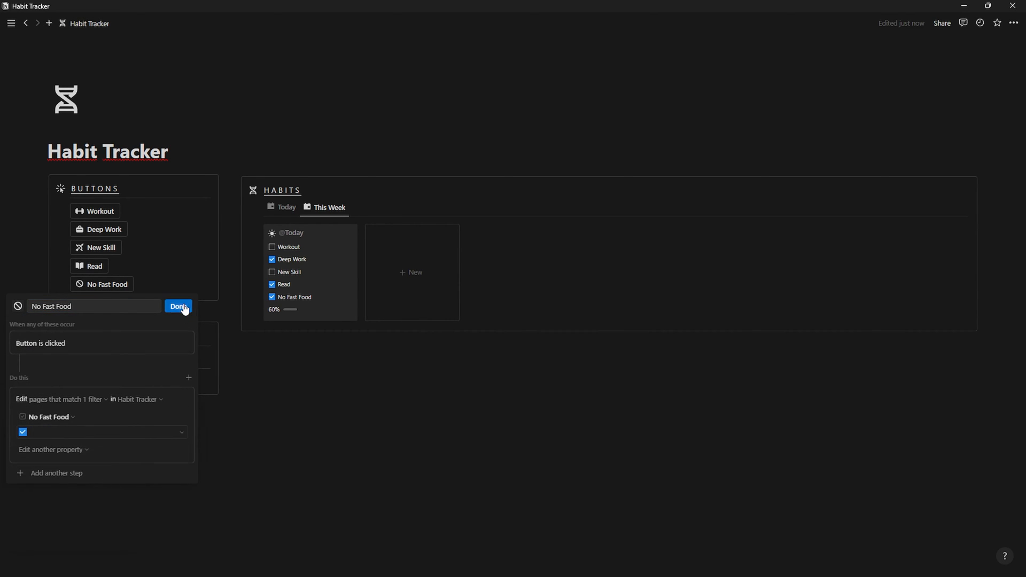
{"action": "left_click", "coordinate": [178, 307]}
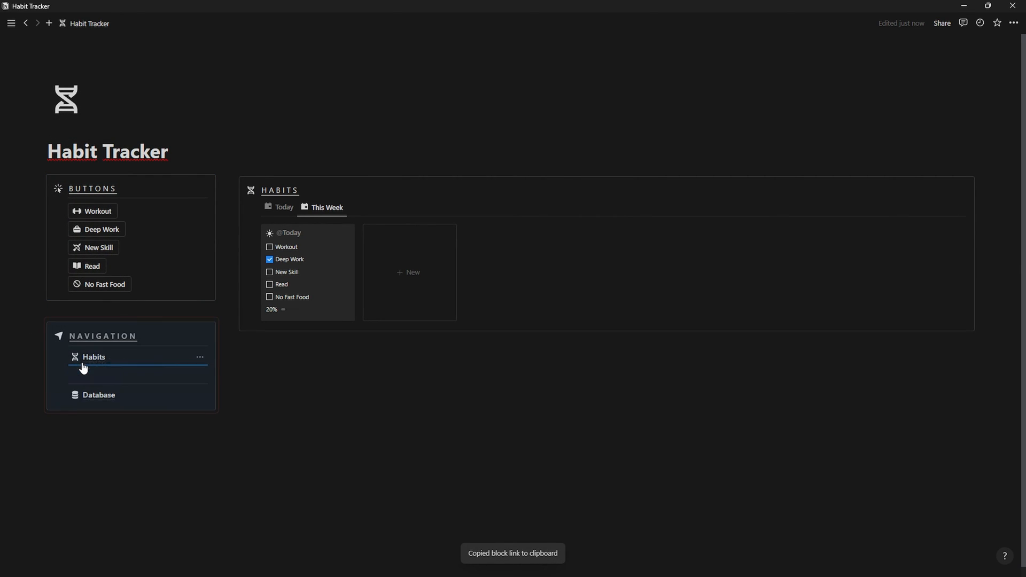
Step: Add a Phone Habits sub-page to Navigation and paste-and-sync the habit buttons block into it
{"action": "type", "text": "/pa"}
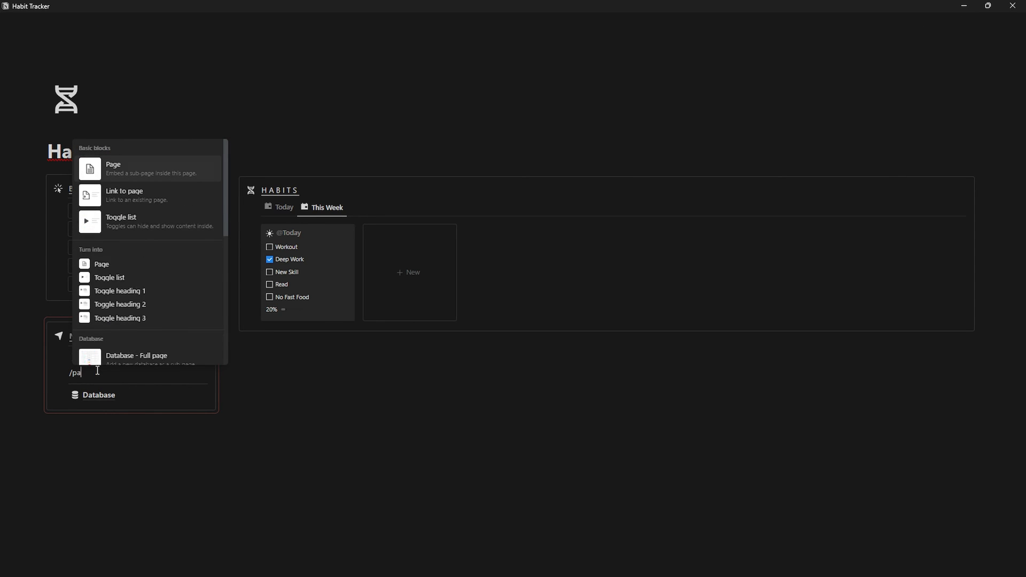
{"action": "left_click", "coordinate": [112, 169]}
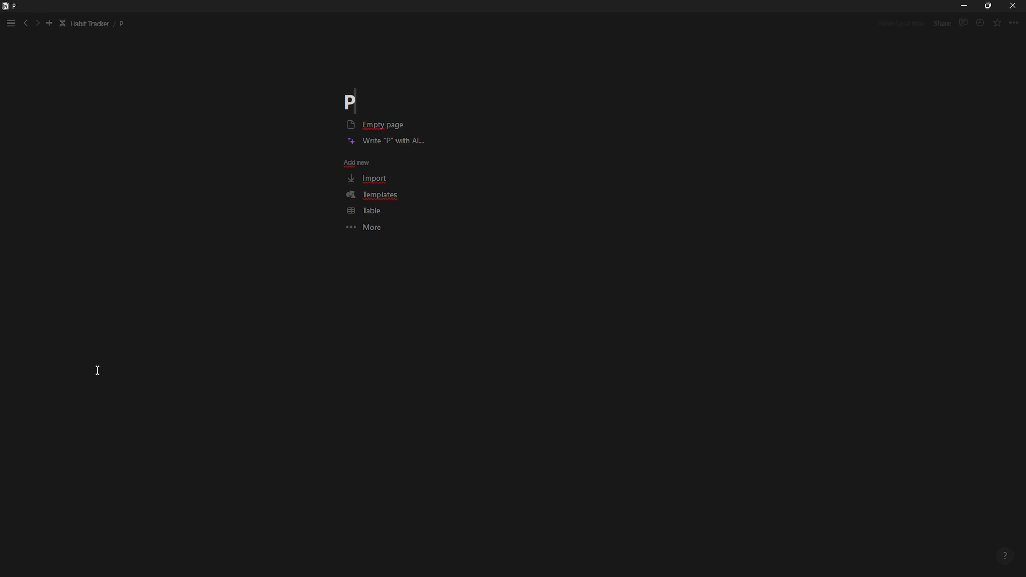
{"action": "type", "text": "hone Habits"}
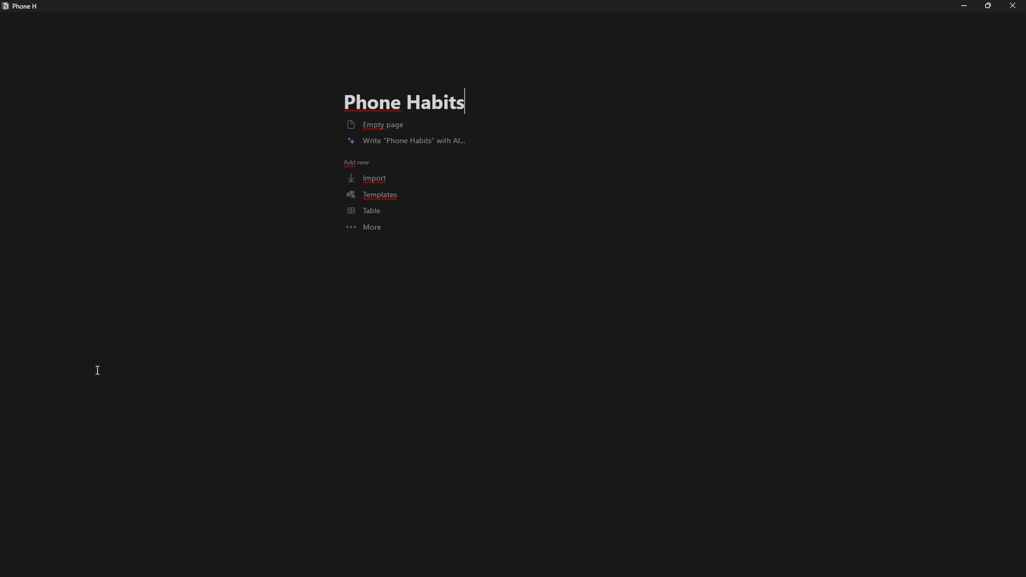
{"action": "key", "text": "ctrl+v"}
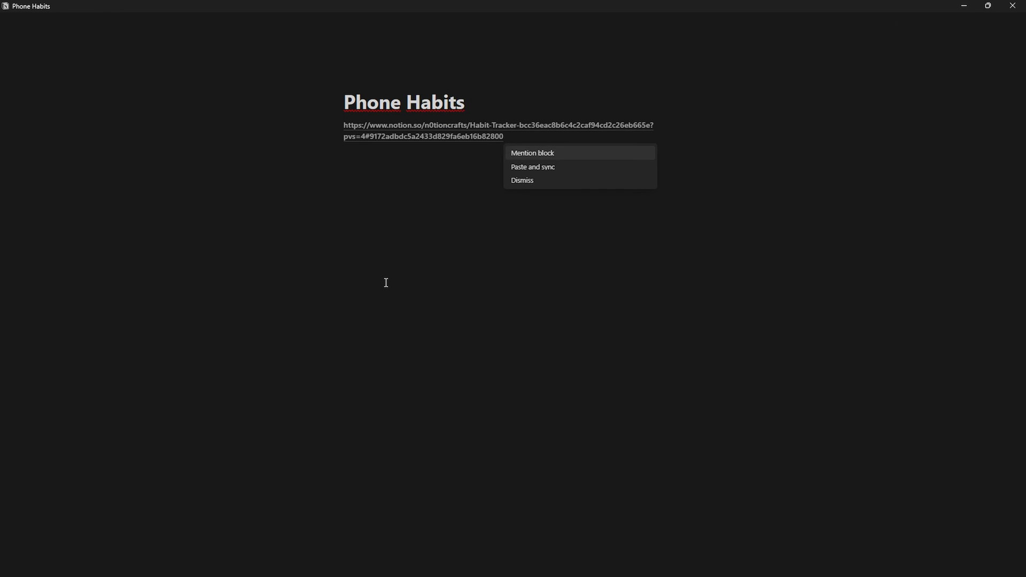
{"action": "left_click", "coordinate": [532, 167]}
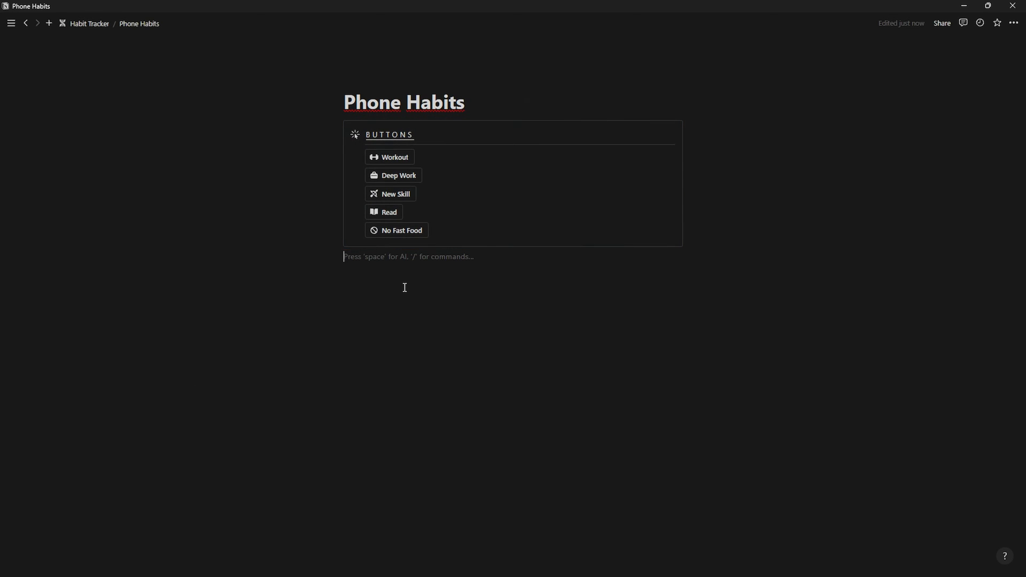
{"action": "left_click", "coordinate": [89, 23]}
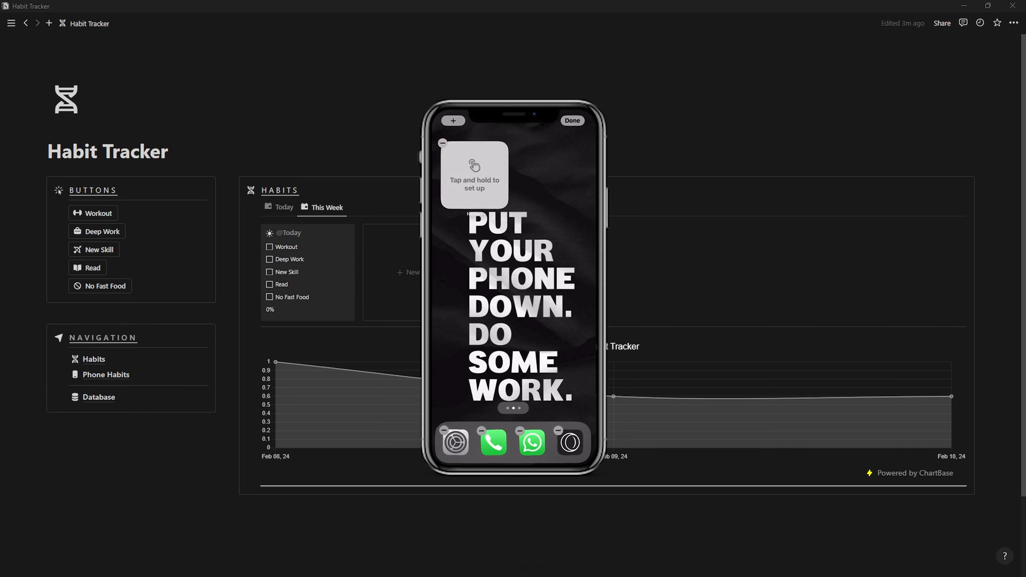
Step: Point the phone's Notion widget at the Phone Habits page and tap Workout to log it for today
{"action": "left_click", "coordinate": [452, 121]}
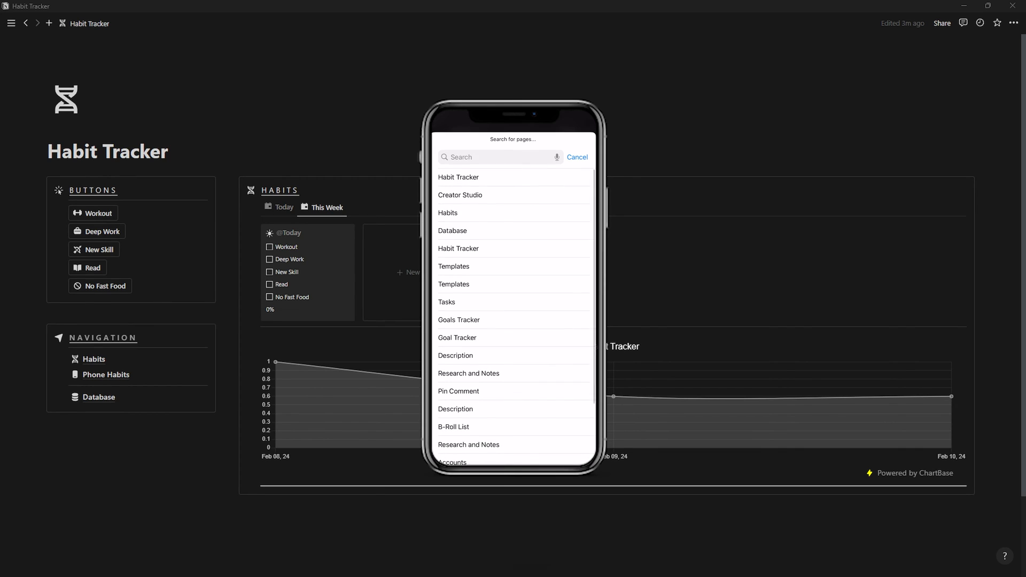
{"action": "type", "text": "Phone"}
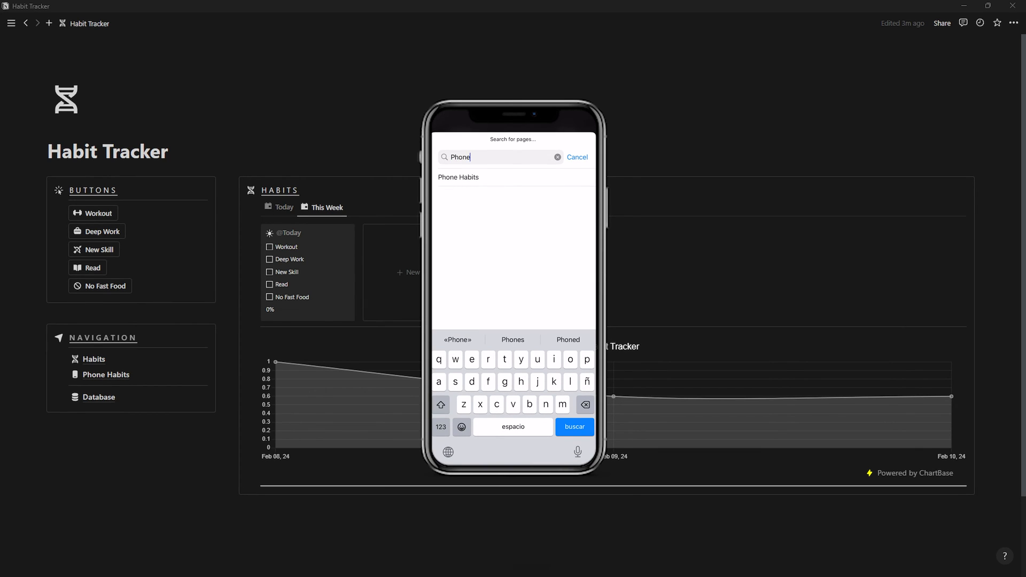
{"action": "left_click", "coordinate": [458, 177]}
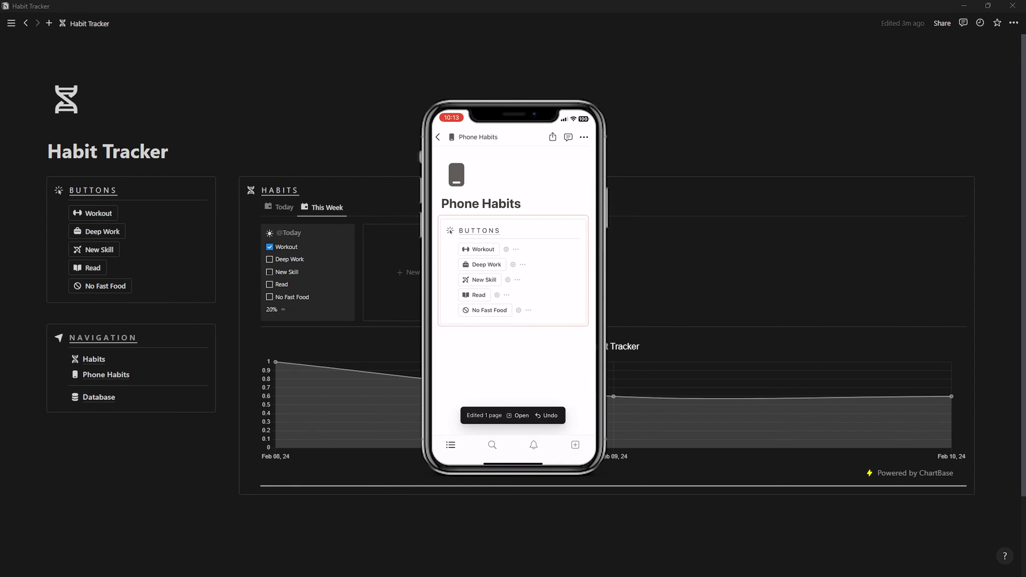
{"action": "left_click", "coordinate": [268, 259]}
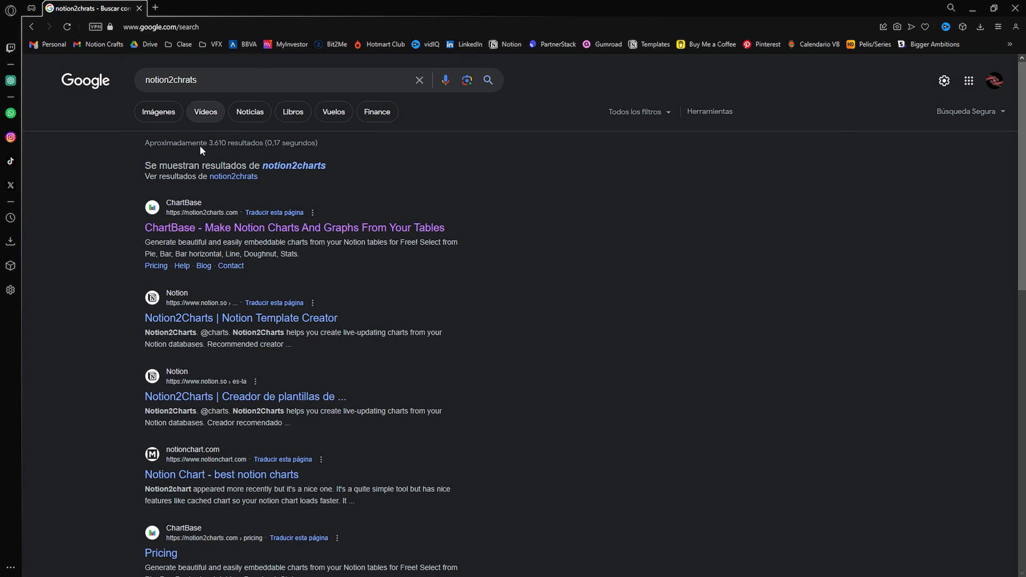
Step: Open the ChartBase site and sign in with the Google account
{"action": "left_click", "coordinate": [294, 227]}
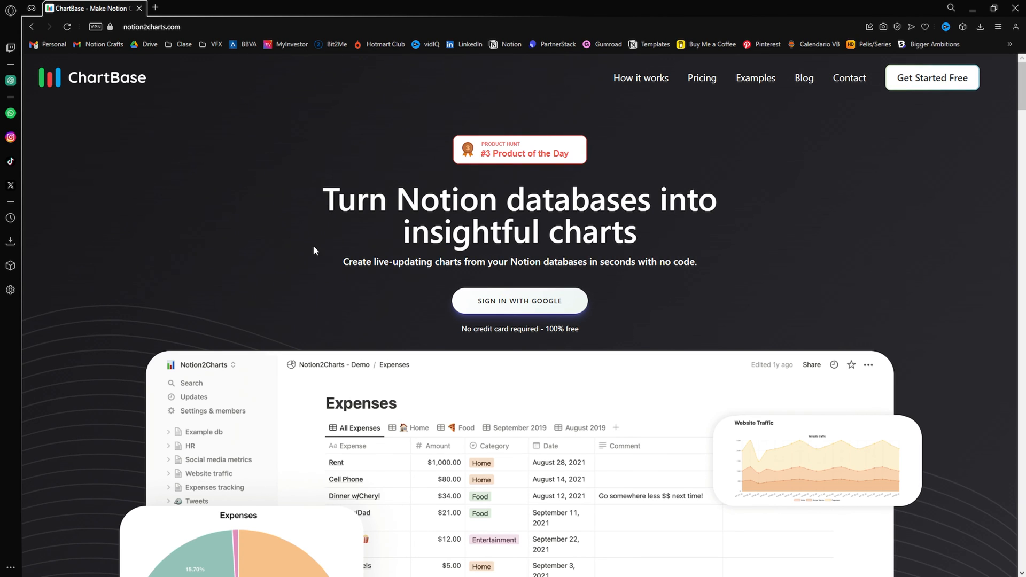
{"action": "left_click", "coordinate": [519, 301]}
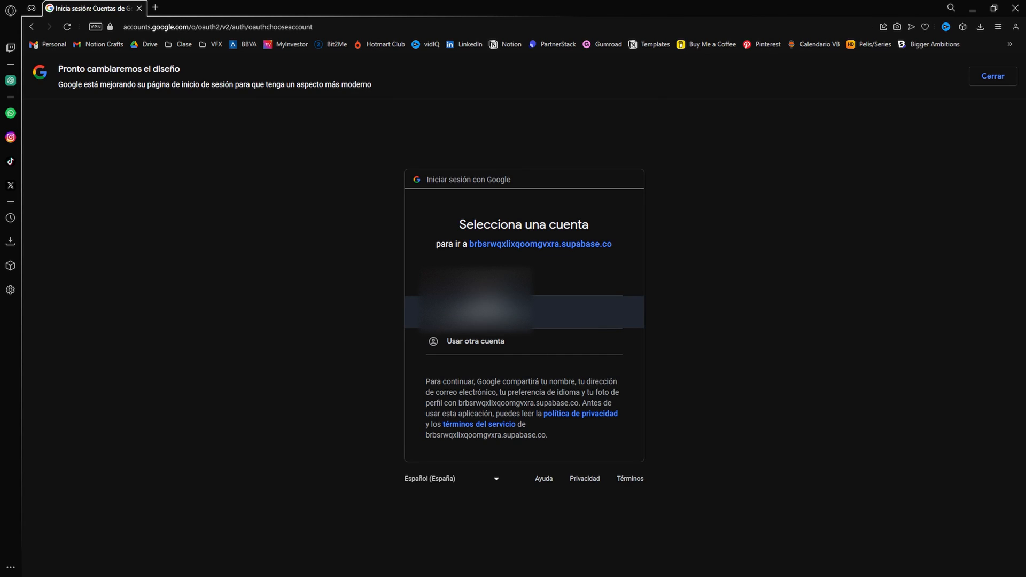
{"action": "left_click", "coordinate": [524, 298]}
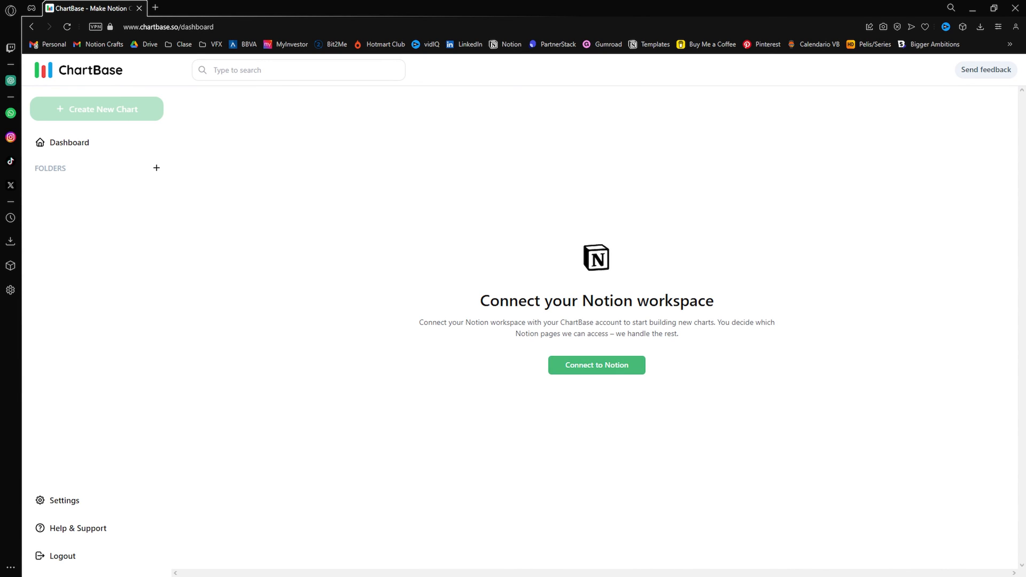
Step: Connect the Notion workspace and allow ChartBase access to the selected pages
{"action": "left_click", "coordinate": [595, 365]}
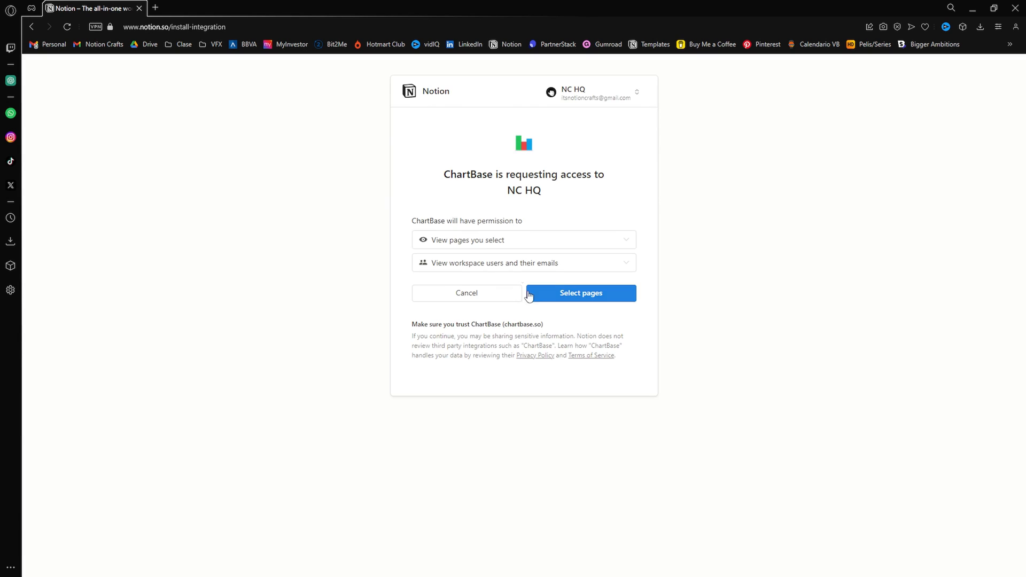
{"action": "left_click", "coordinate": [579, 293]}
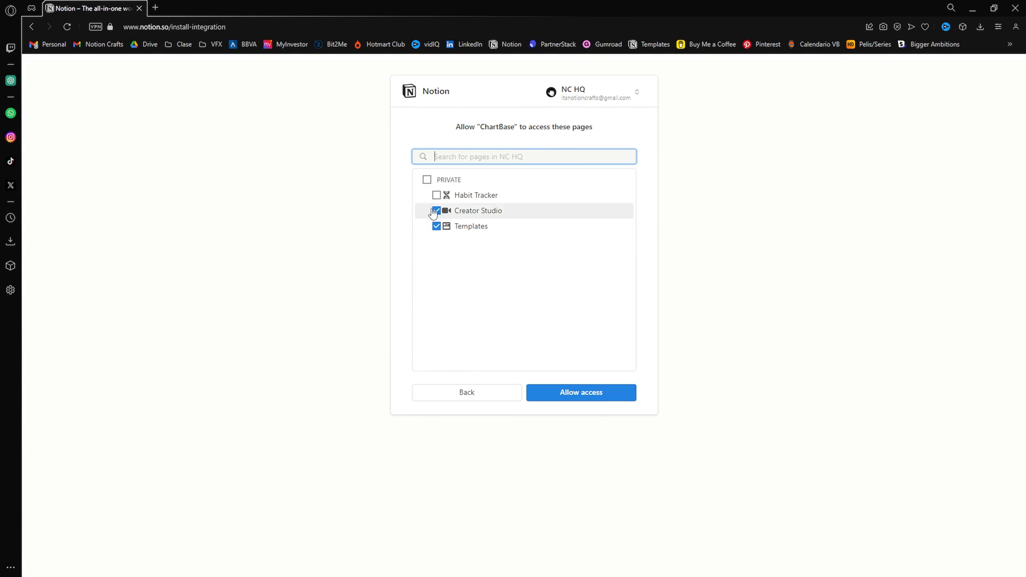
{"action": "left_click", "coordinate": [579, 393]}
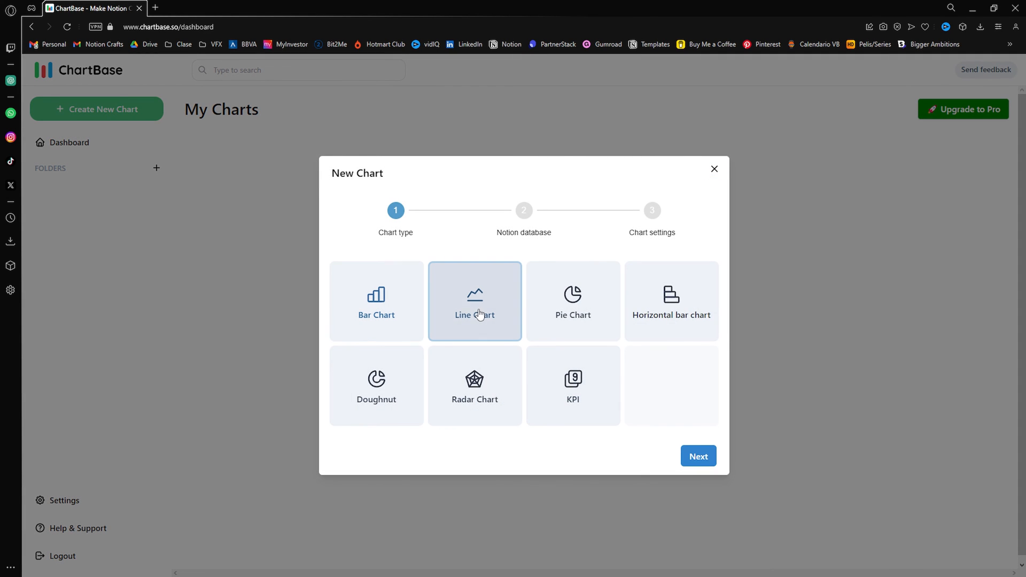
Step: Build a single-colour line chart of Daily Progress by Date from the Habit Tracker database and copy its embed link
{"action": "left_click", "coordinate": [698, 457]}
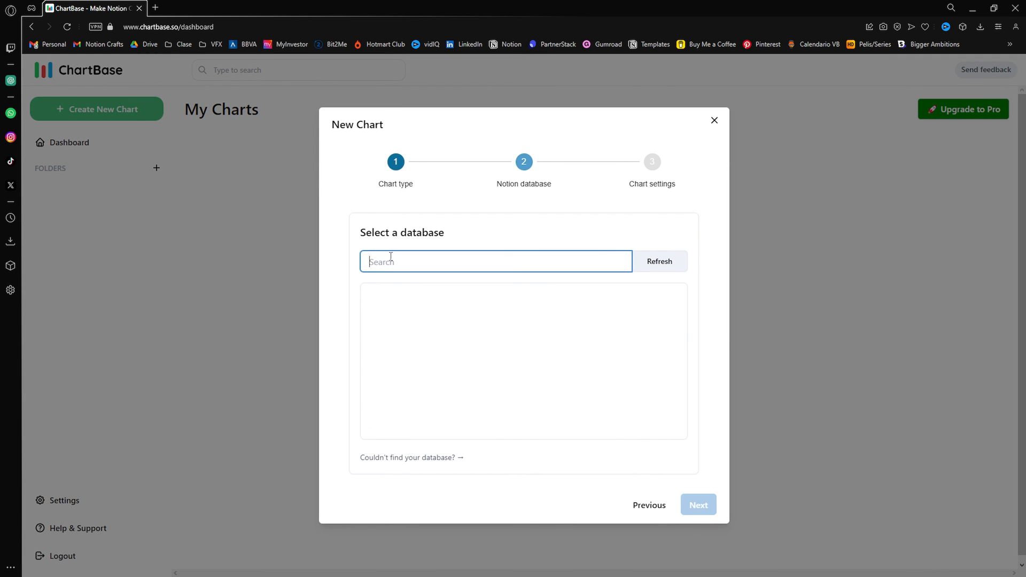
{"action": "type", "text": "Habit Tracker"}
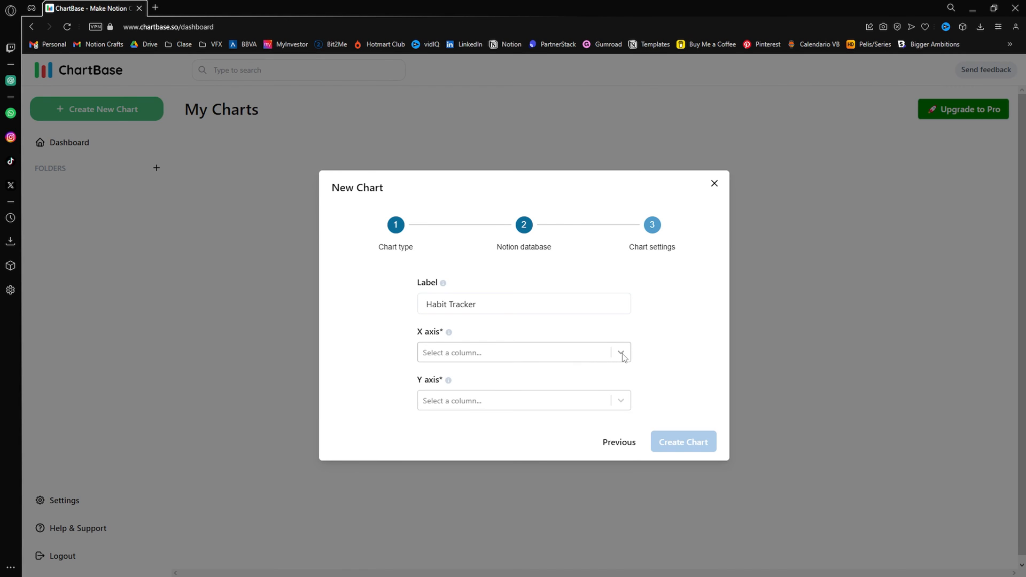
{"action": "left_click", "coordinate": [517, 401]}
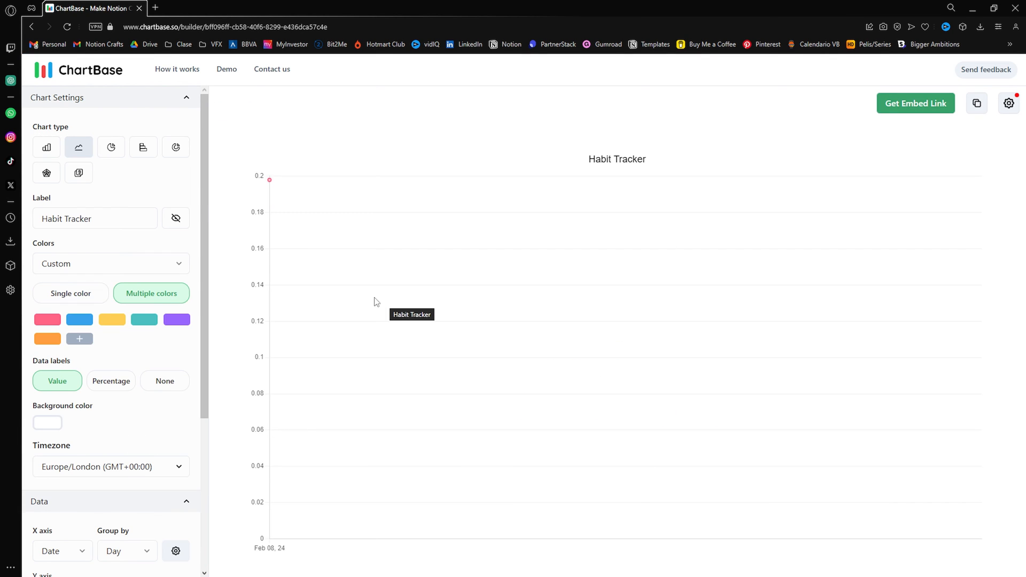
{"action": "left_click", "coordinate": [71, 293]}
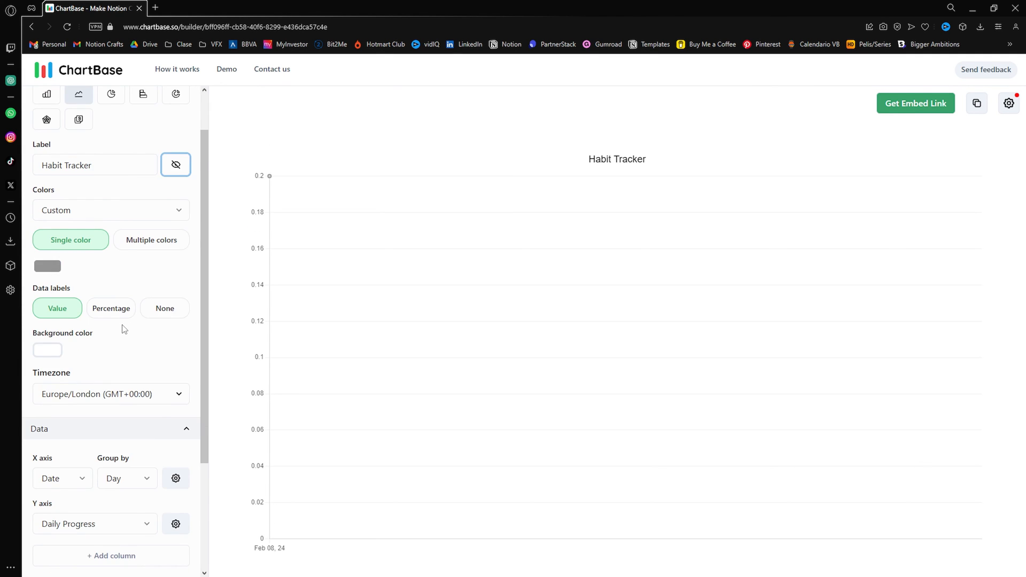
{"action": "scroll", "scroll_direction": "down", "scroll_amount": 3}
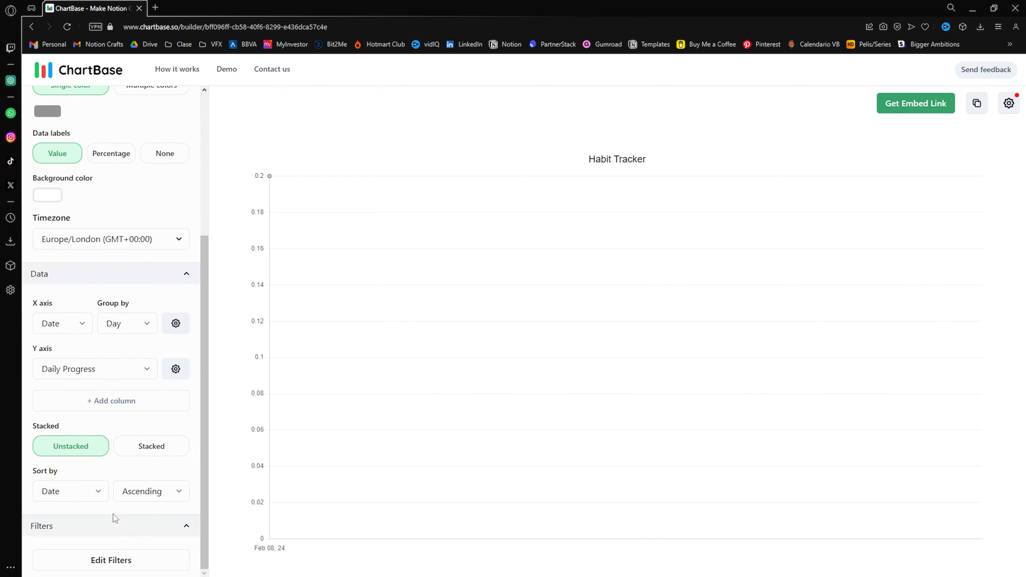
{"action": "left_click", "coordinate": [914, 103]}
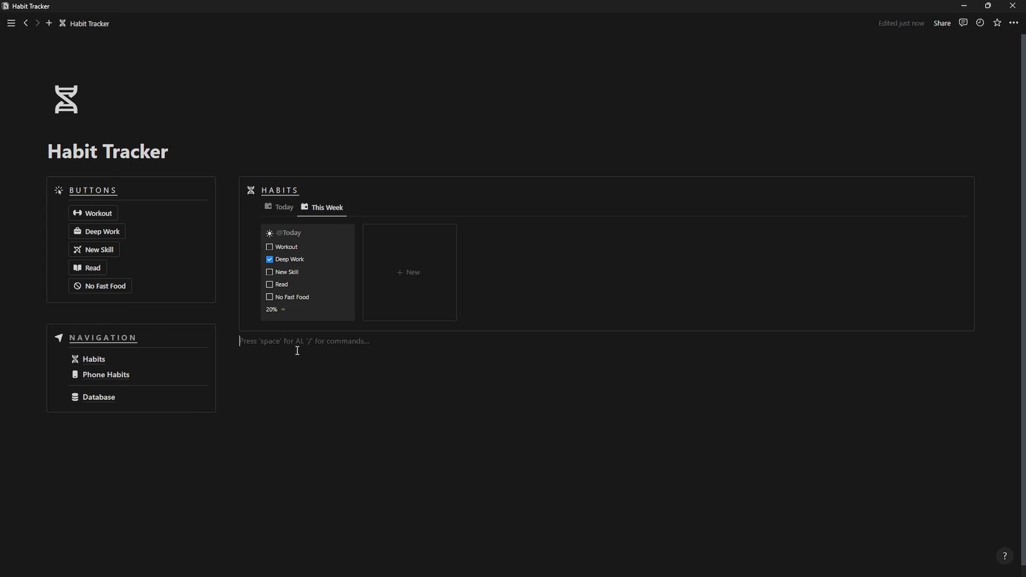
Step: Embed the ChartBase chart URL on the dashboard, then date today's entry February 9 with Deep Work unticked
{"action": "type", "text": "https://chartbase.so/embed/bff096ff-cb58-40f6-8299-e436dca57c4e"}
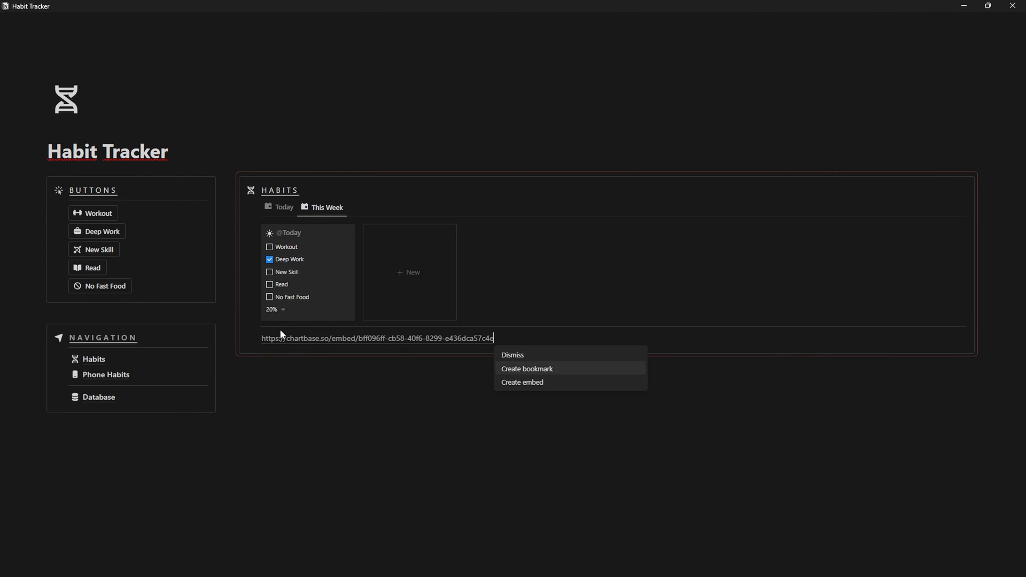
{"action": "left_click", "coordinate": [522, 382]}
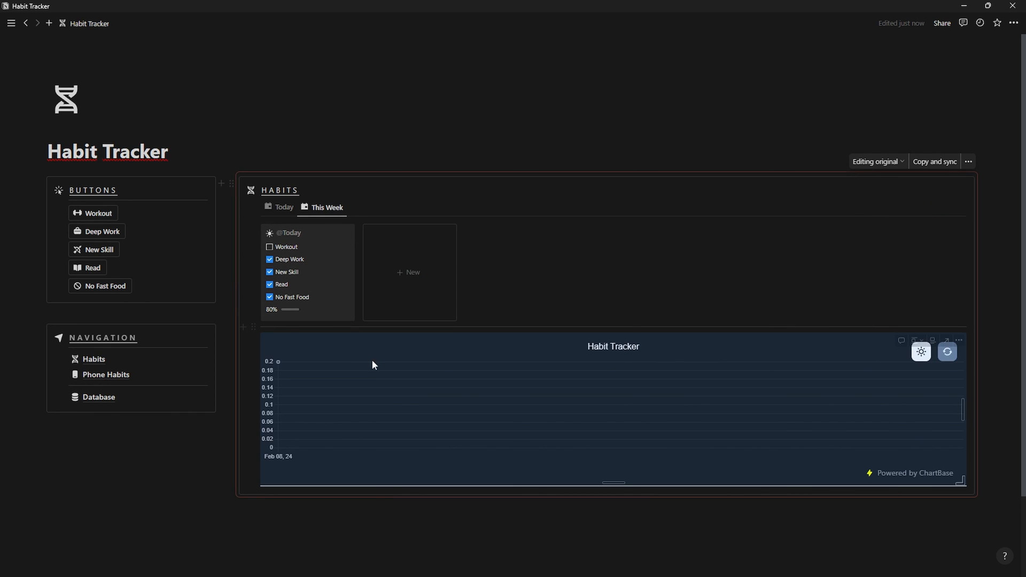
{"action": "left_click", "coordinate": [288, 232]}
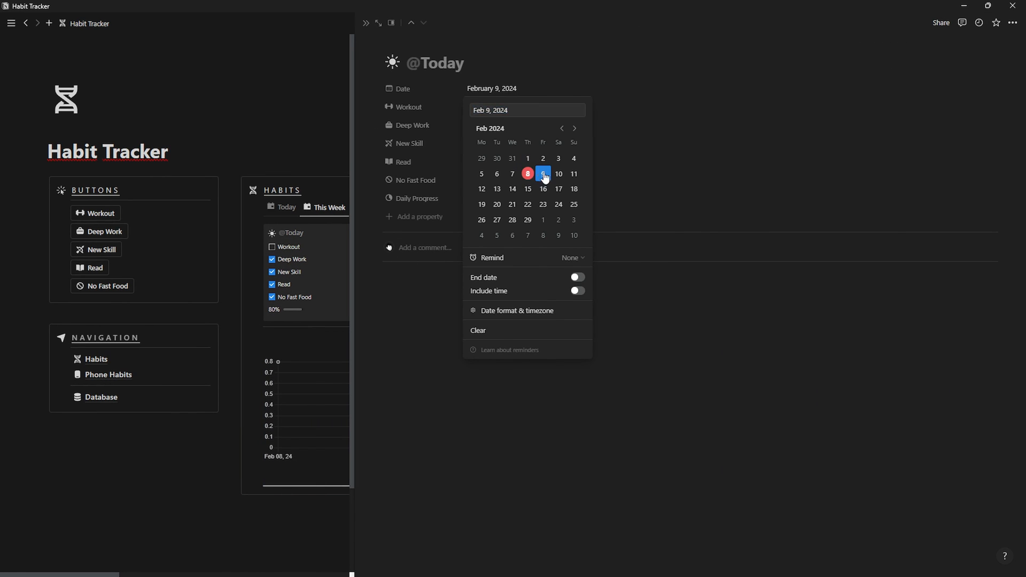
{"action": "left_click", "coordinate": [471, 107]}
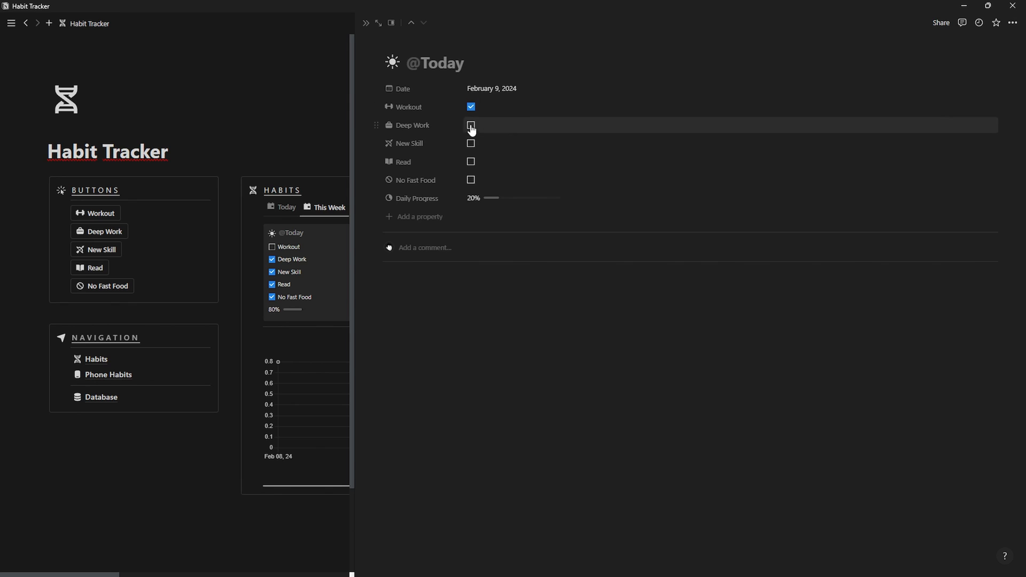